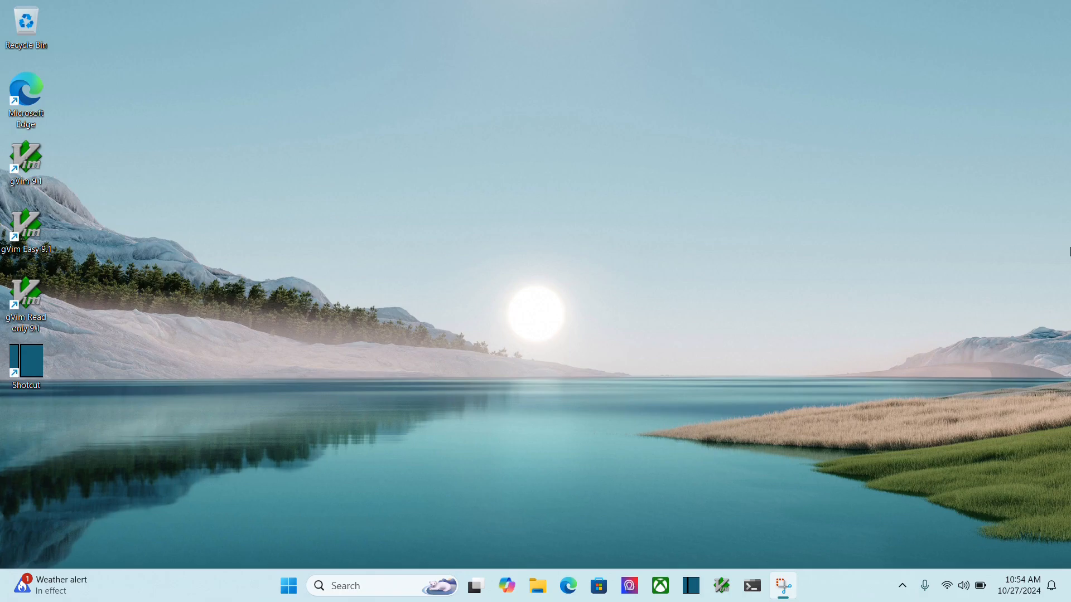
pyautogui.moveTo(609, 525)
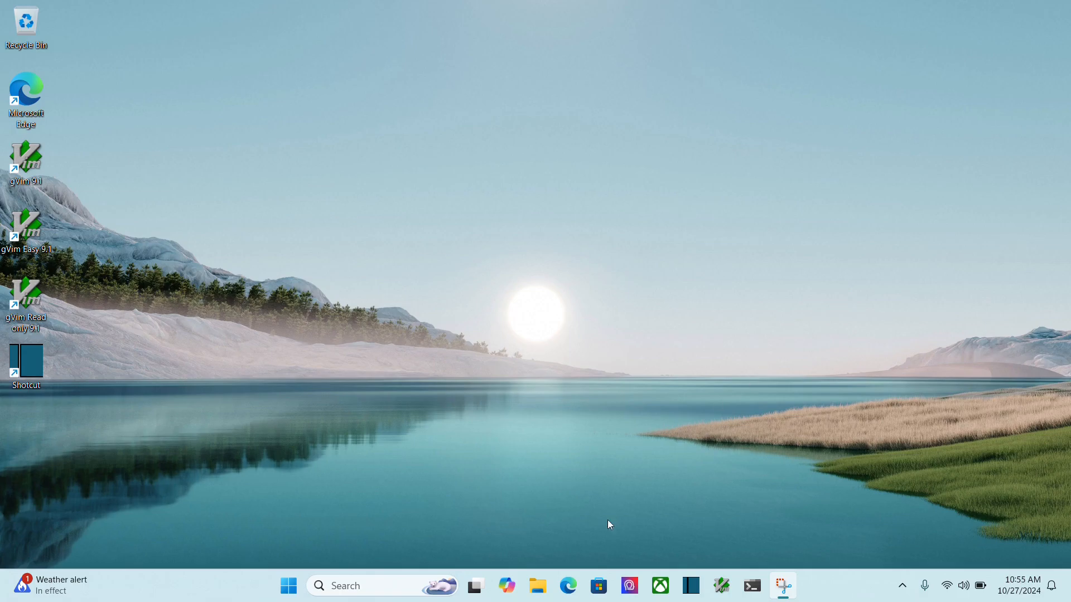
# Step: Search 'git scm', reach git-scm.com Downloads and start the Windows 64-bit installer download
pyautogui.click(568, 586)
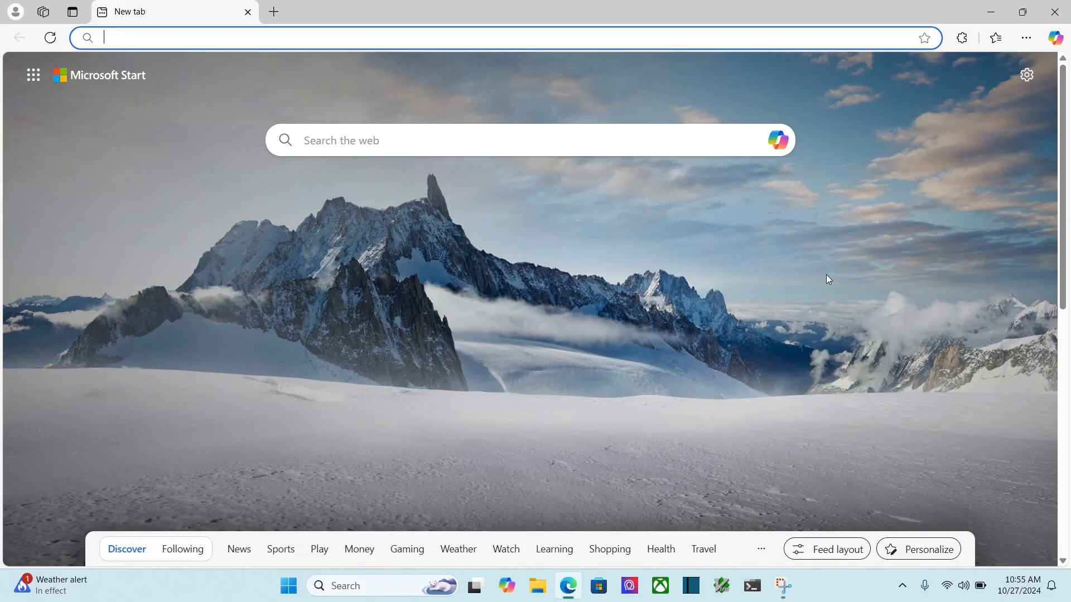
pyautogui.write('git scm')
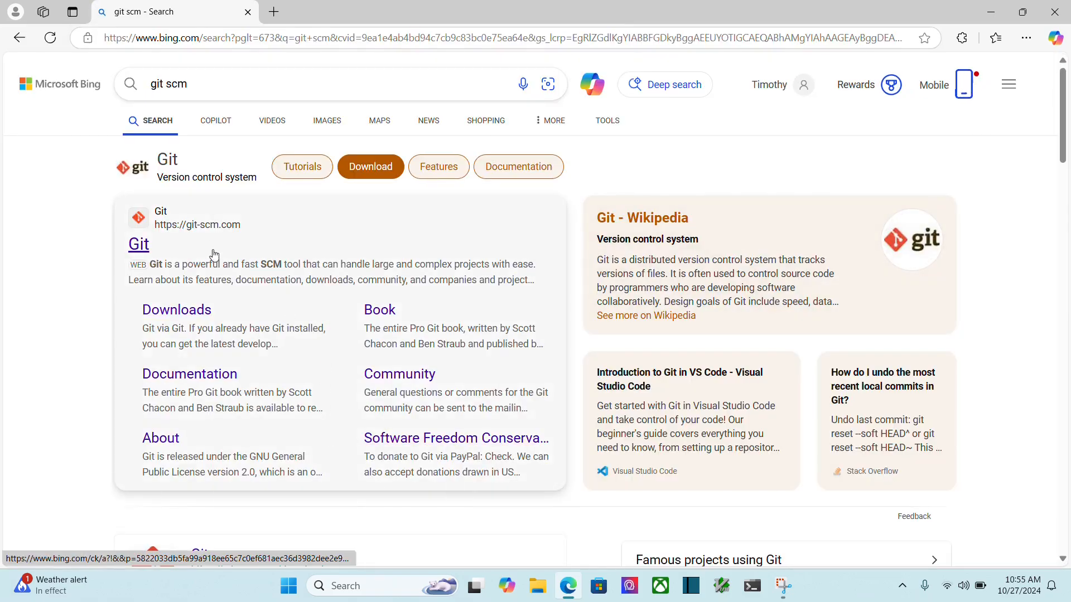
pyautogui.click(138, 244)
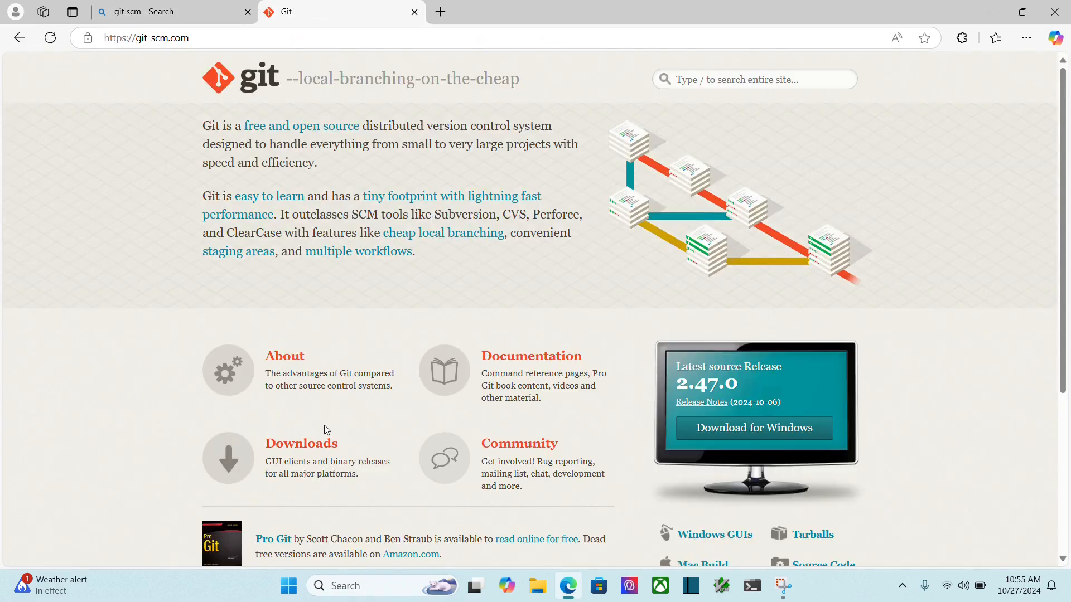
pyautogui.click(301, 442)
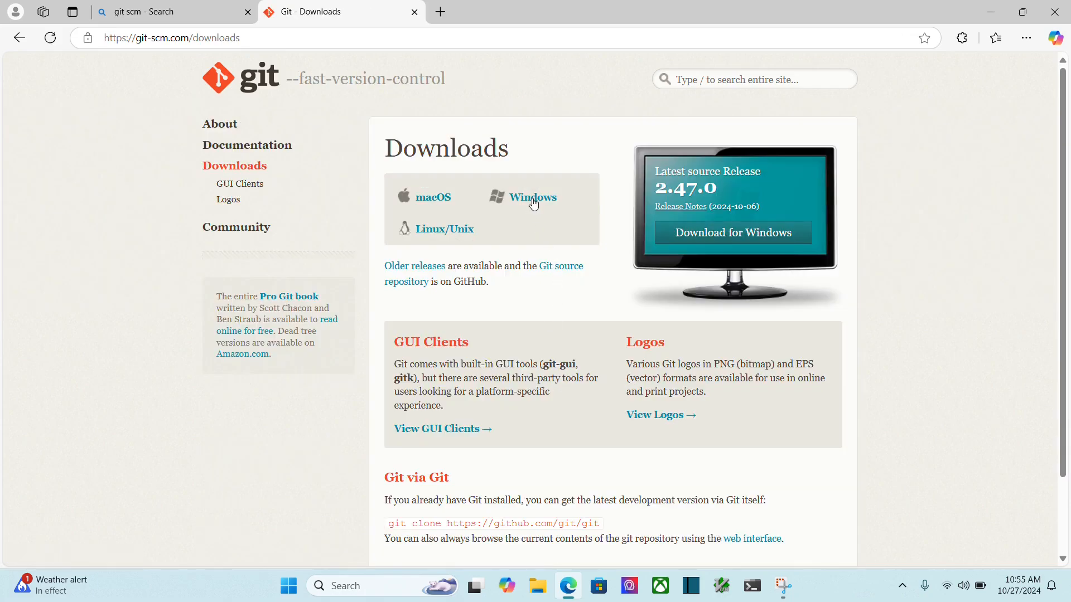
pyautogui.click(532, 197)
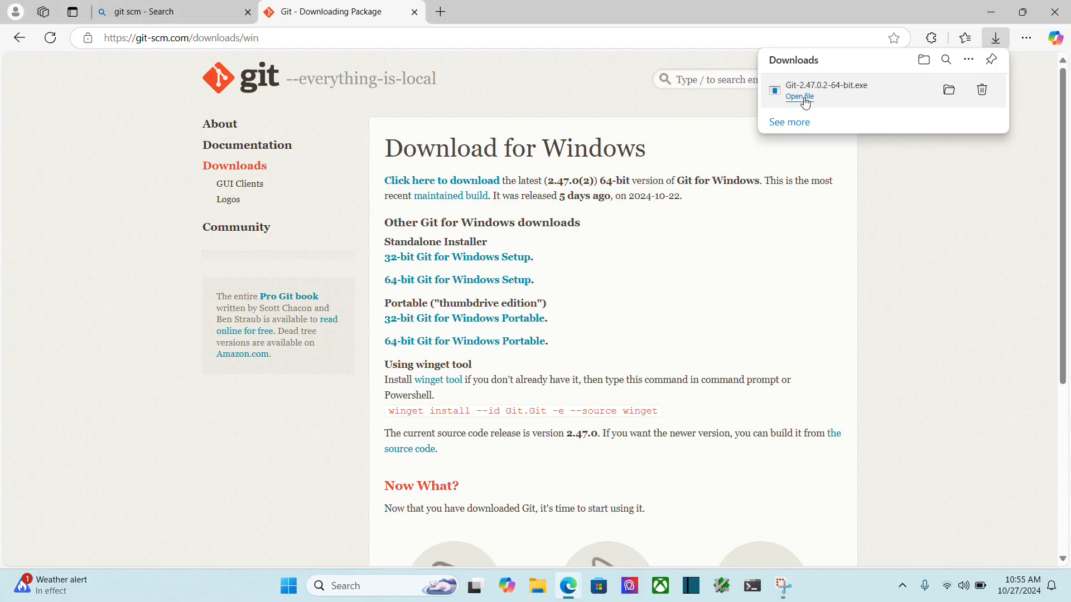
# Step: Launch the Git installer and accept the license, folder, components, editor, branch and PATH defaults
pyautogui.click(799, 96)
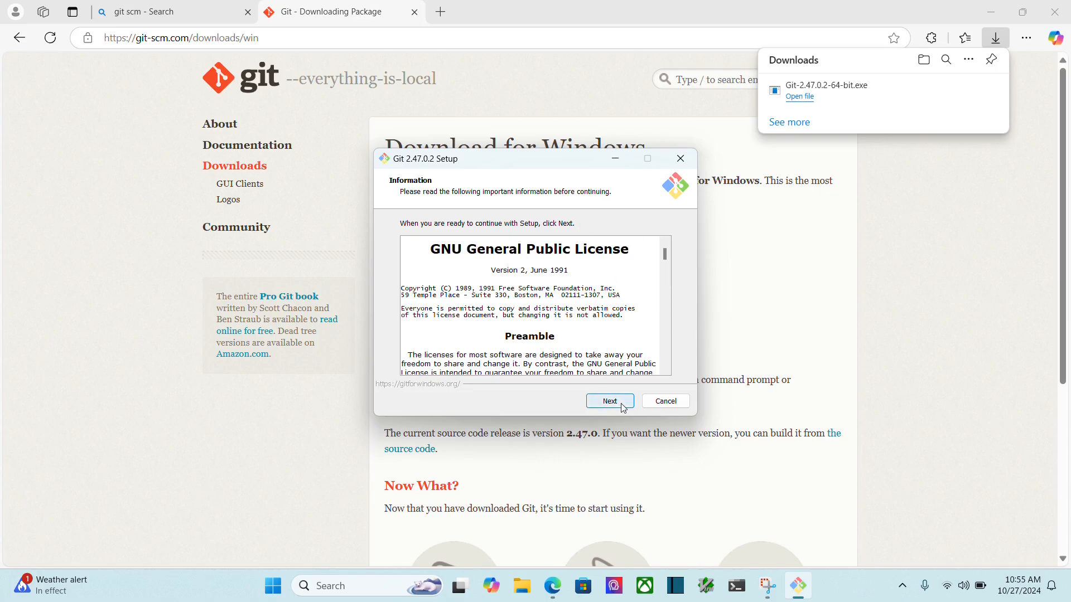
pyautogui.click(609, 401)
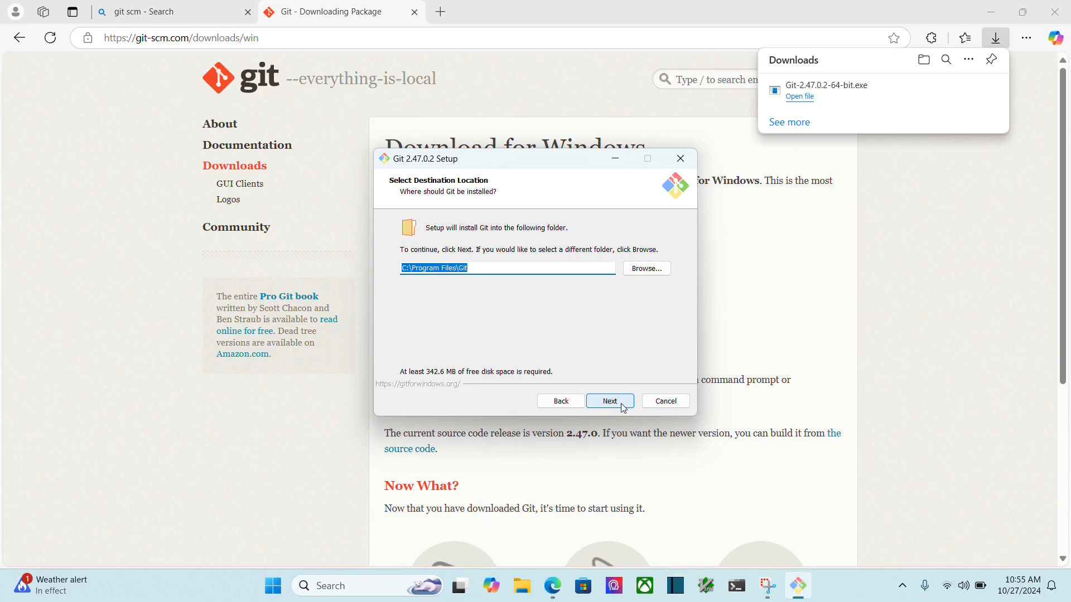
pyautogui.click(609, 401)
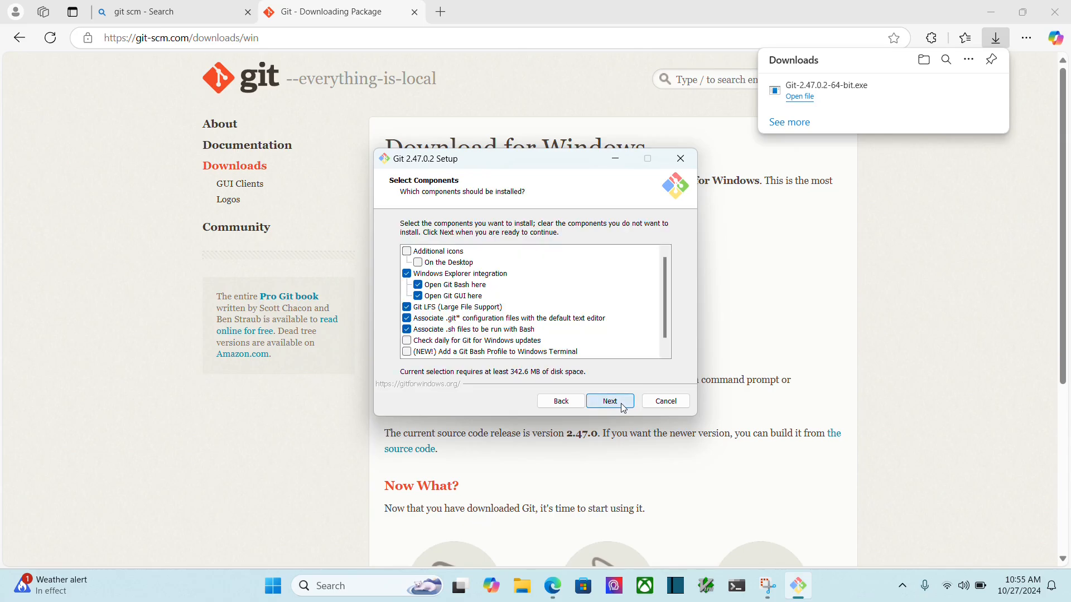
pyautogui.click(609, 401)
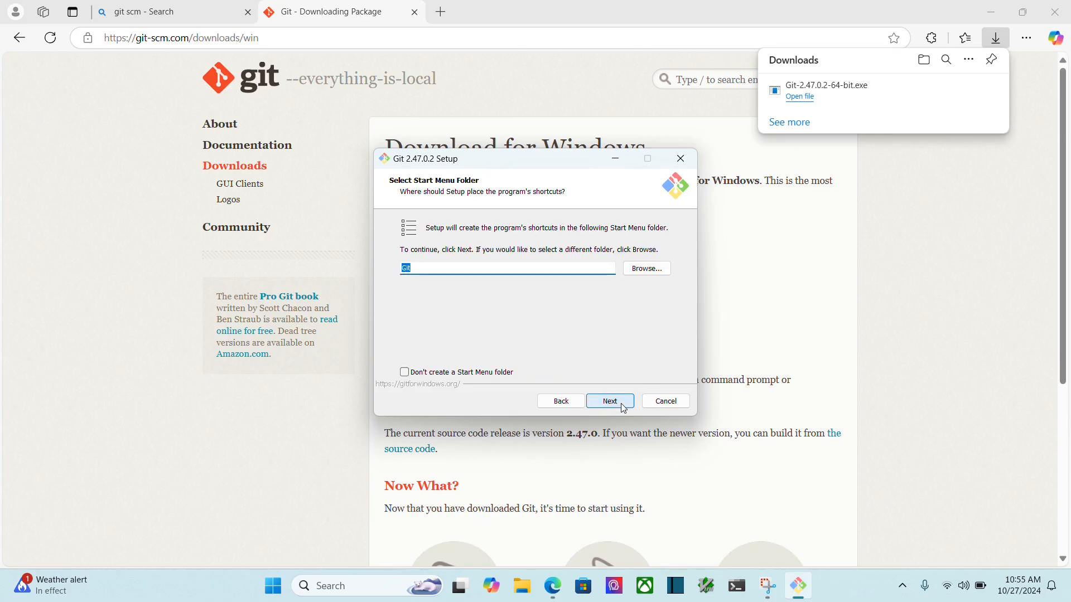
pyautogui.click(609, 400)
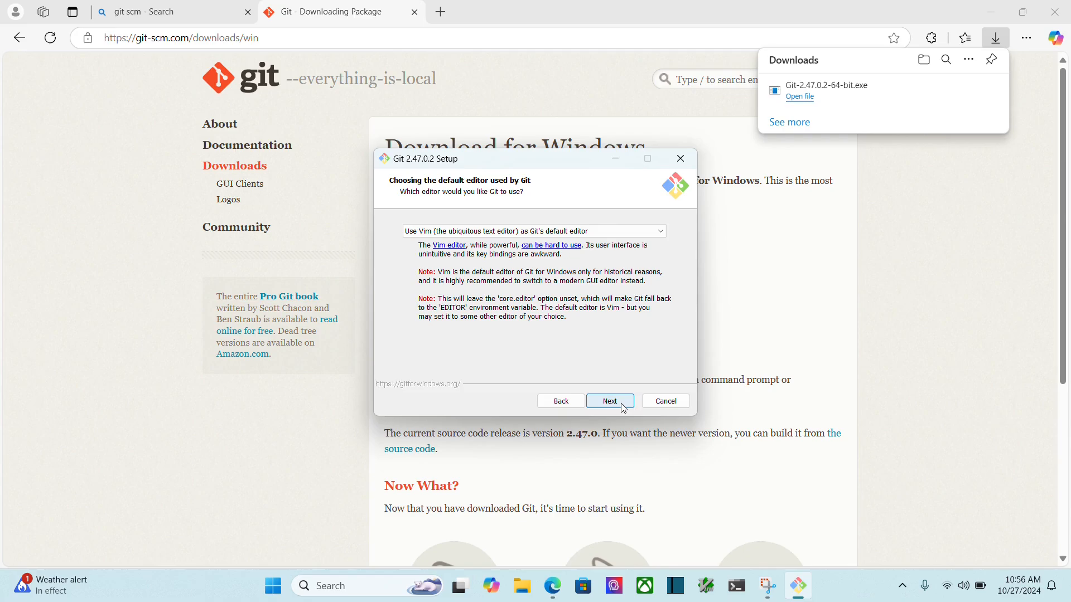
pyautogui.click(609, 401)
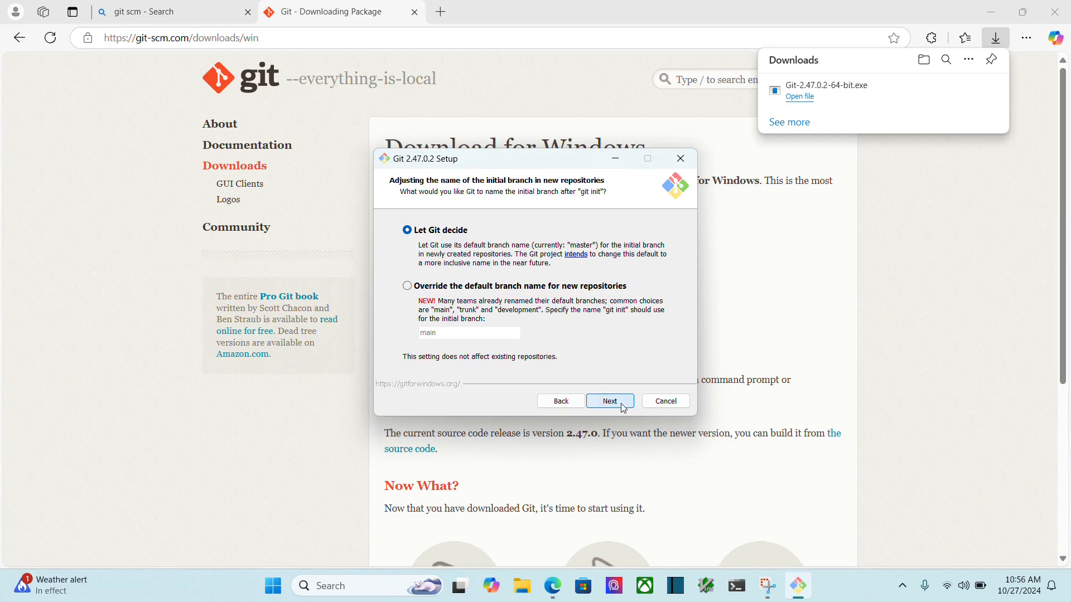
pyautogui.click(609, 400)
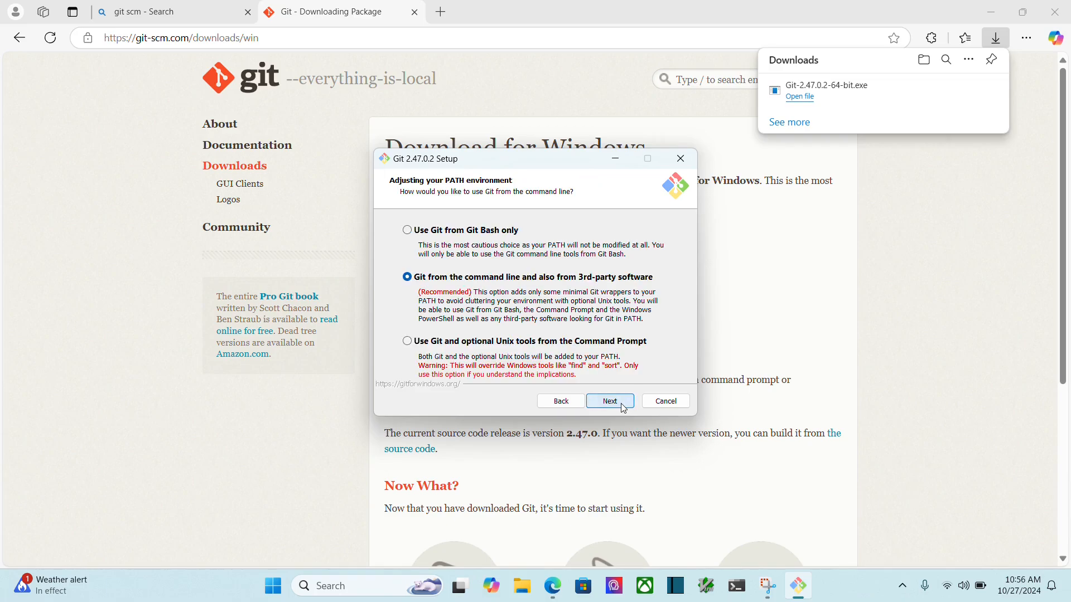
pyautogui.click(609, 400)
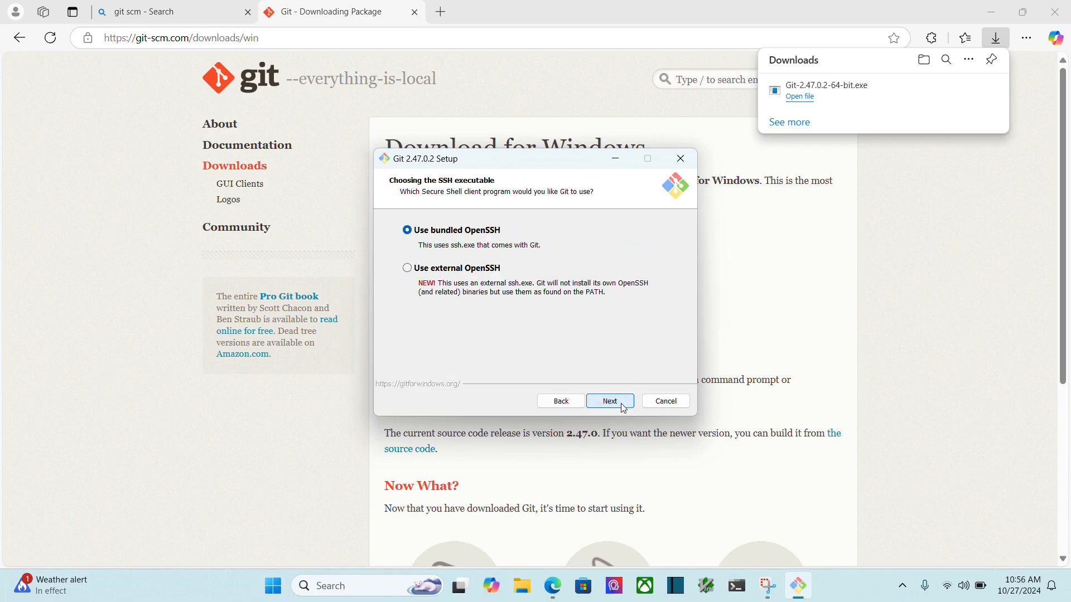
# Step: Keep the remaining defaults, install Git 2.47.0.2, skip the release notes and finish the wizard
pyautogui.click(609, 400)
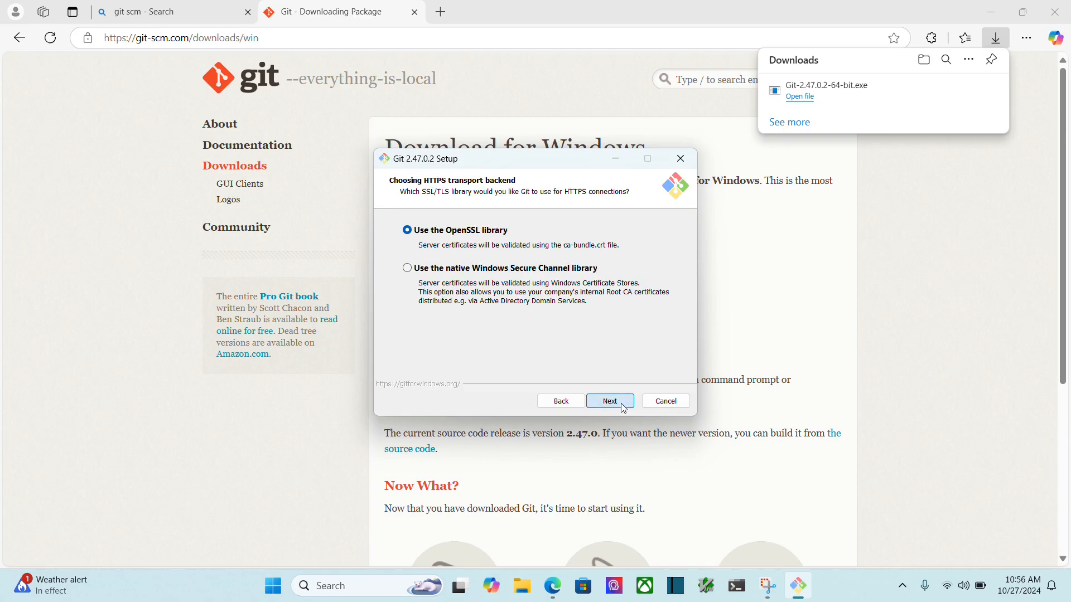
pyautogui.click(609, 401)
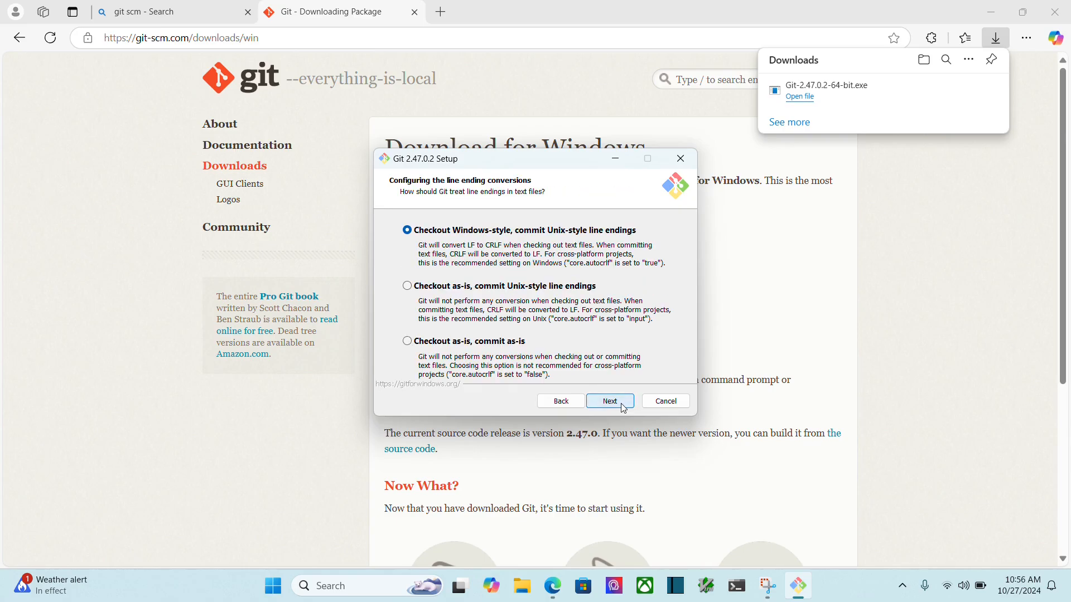
pyautogui.click(609, 401)
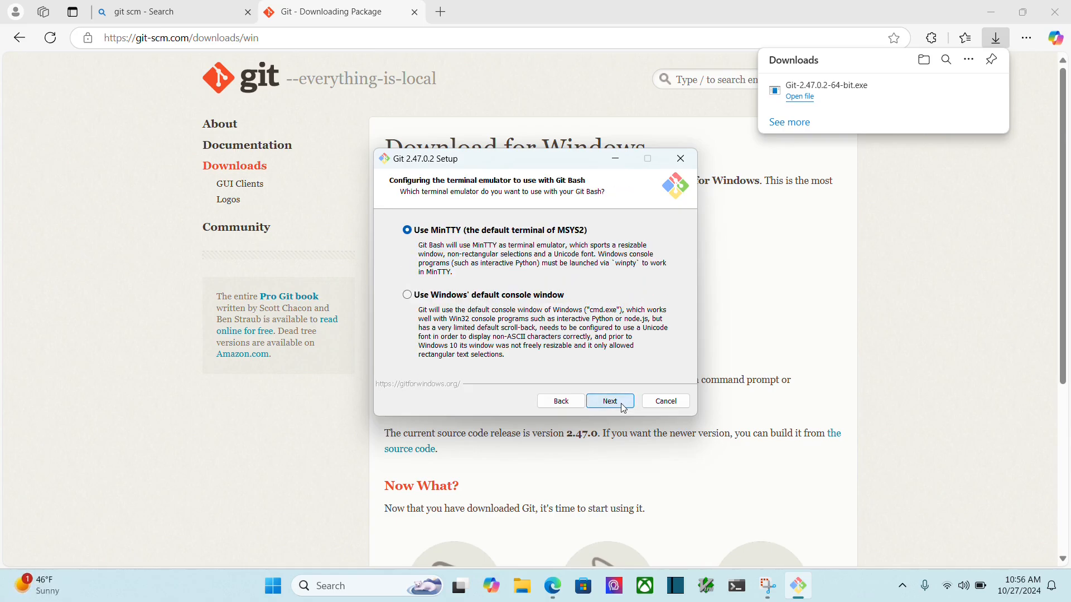
pyautogui.click(608, 401)
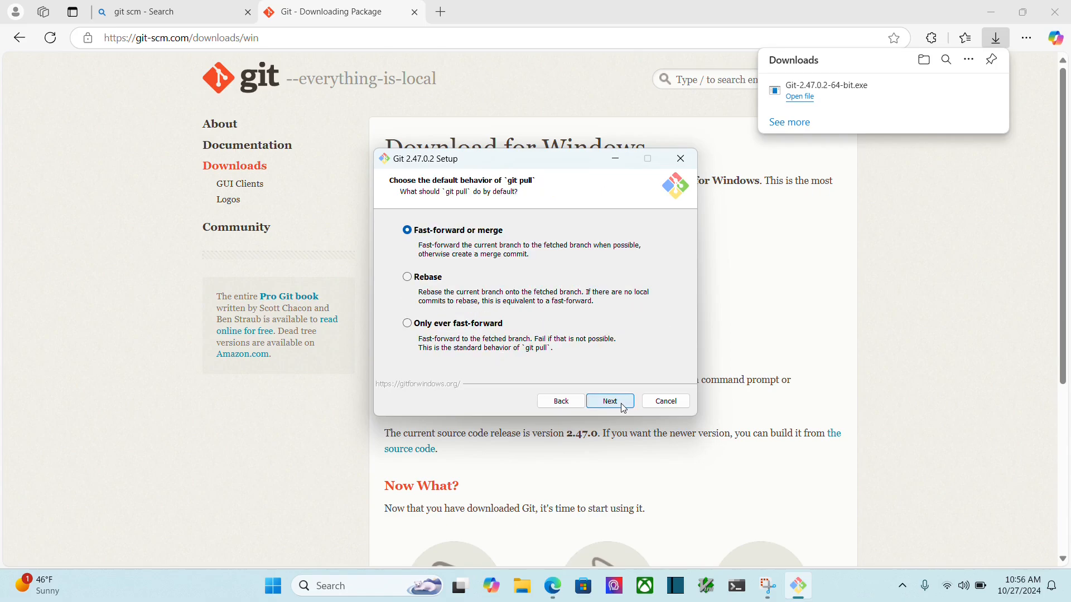
pyautogui.click(609, 401)
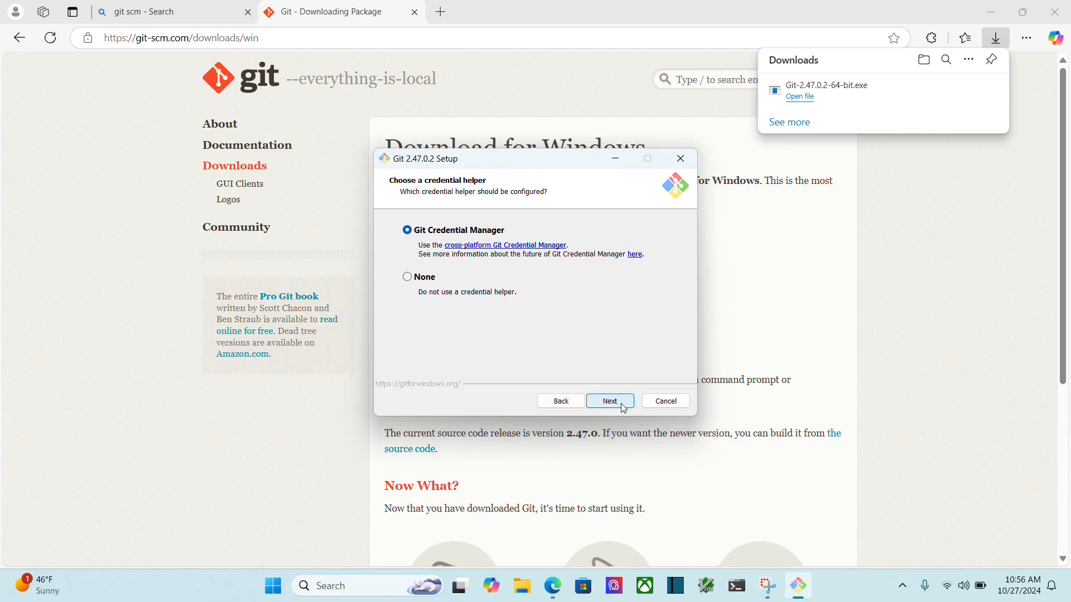
pyautogui.click(609, 401)
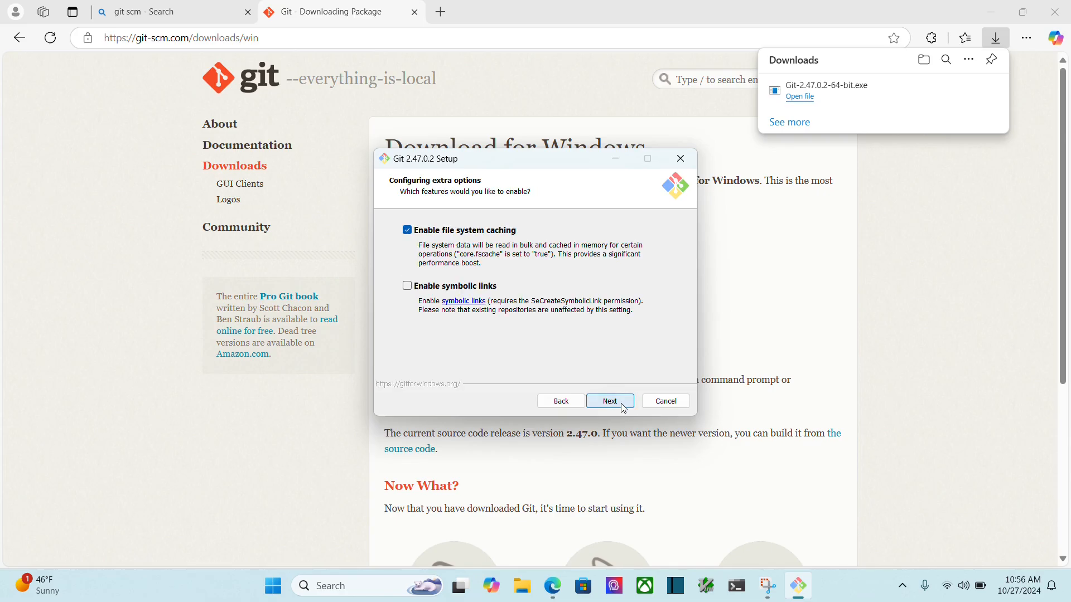
pyautogui.click(609, 401)
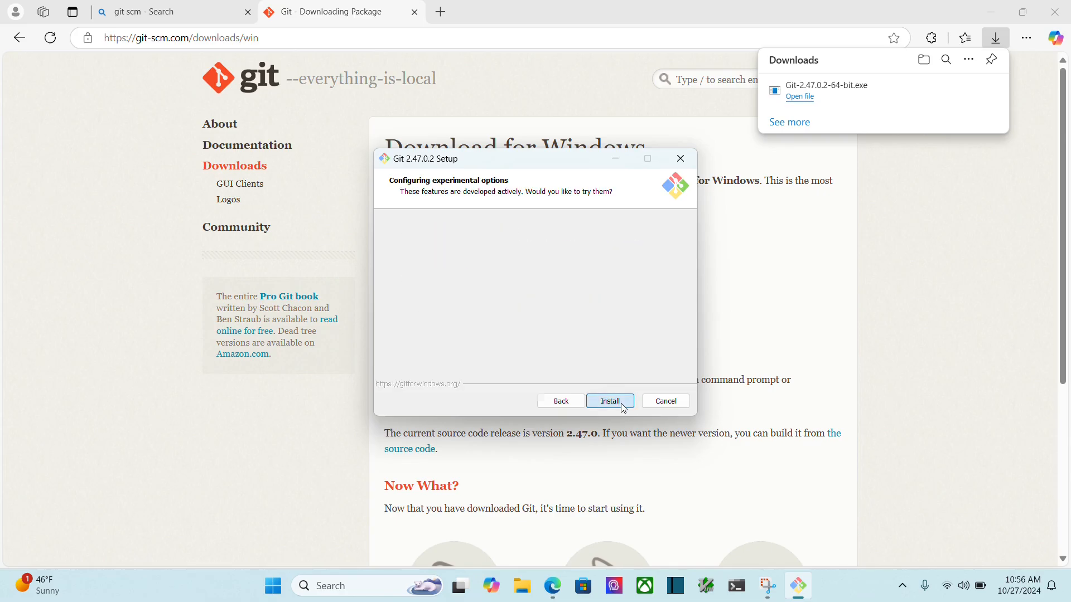
pyautogui.click(609, 400)
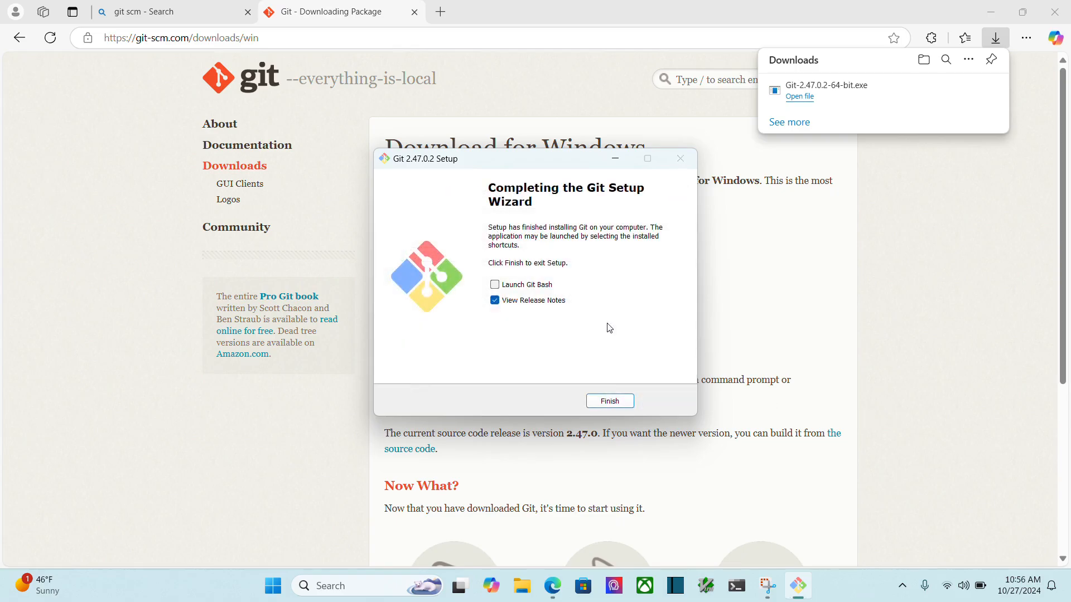
pyautogui.click(494, 300)
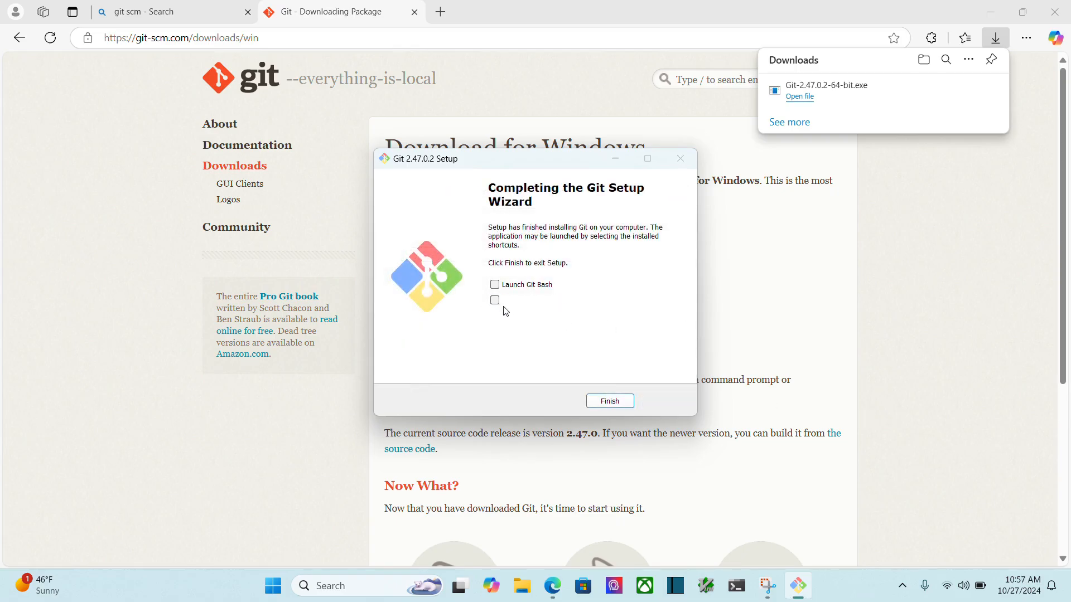
pyautogui.click(609, 400)
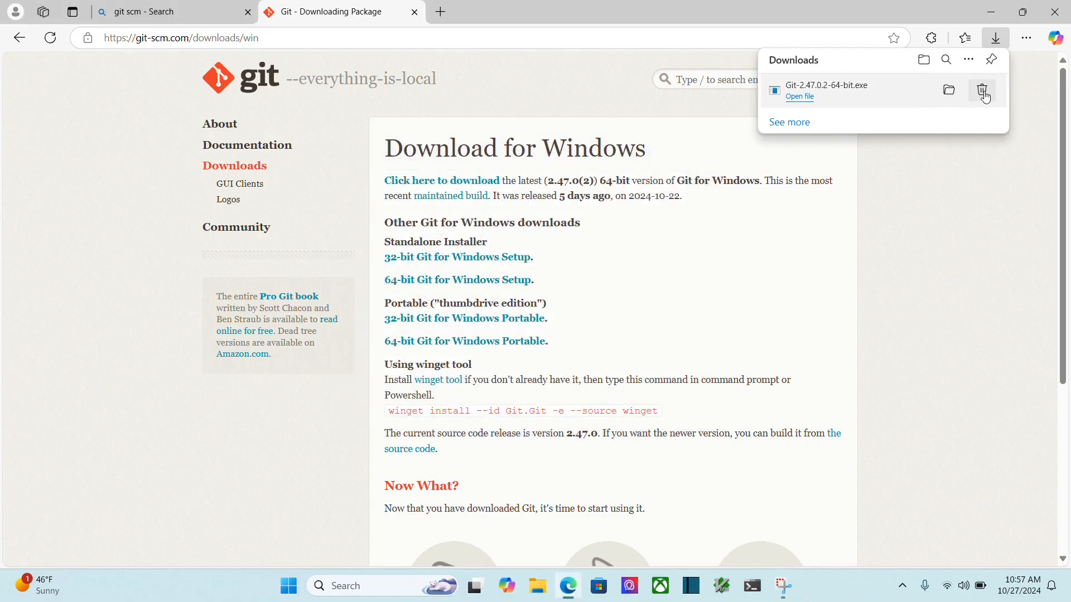
# Step: Search 'vim plug' and open the junegunn/vim-plug GitHub repository
pyautogui.click(981, 90)
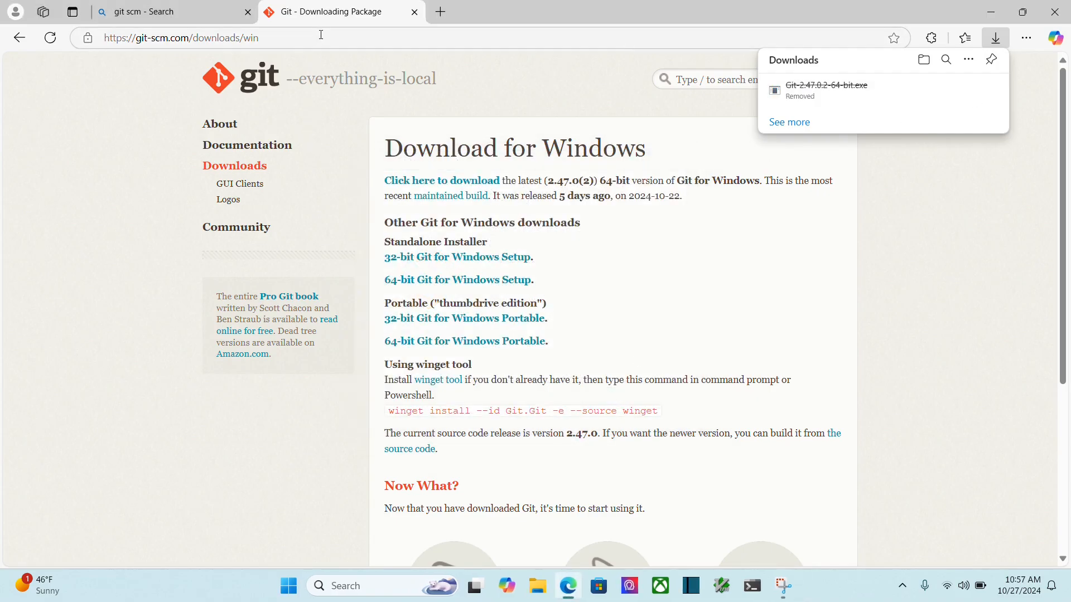
pyautogui.write('vim')
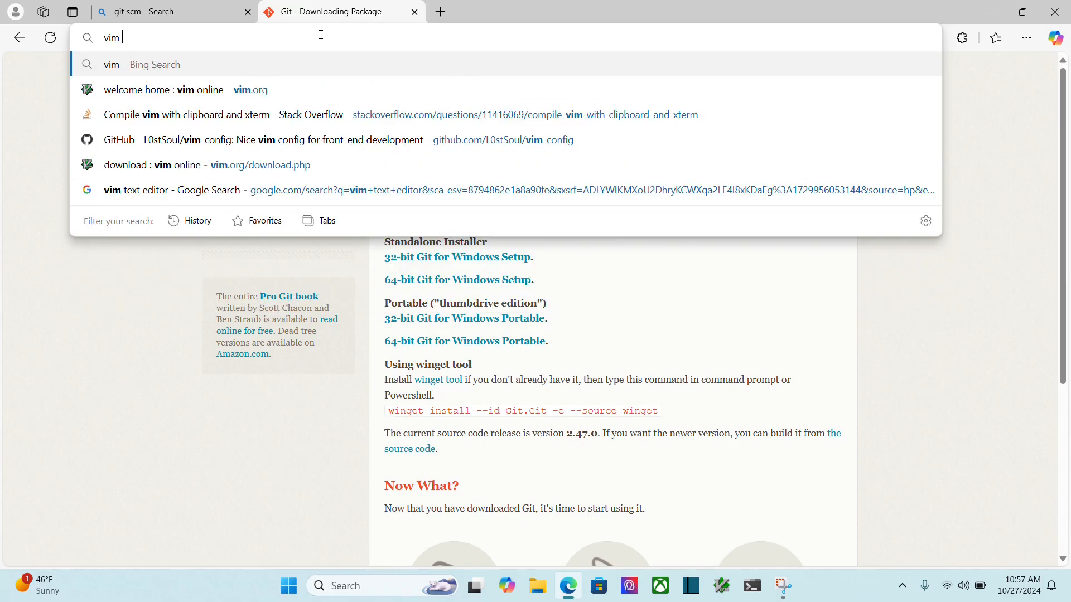
pyautogui.write('plug')
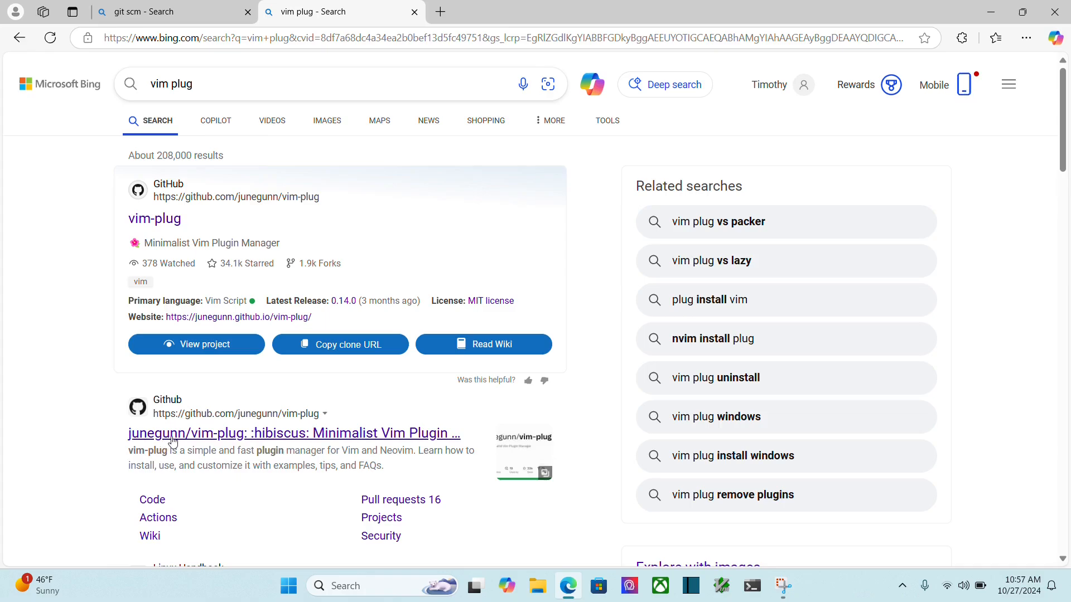
pyautogui.click(293, 434)
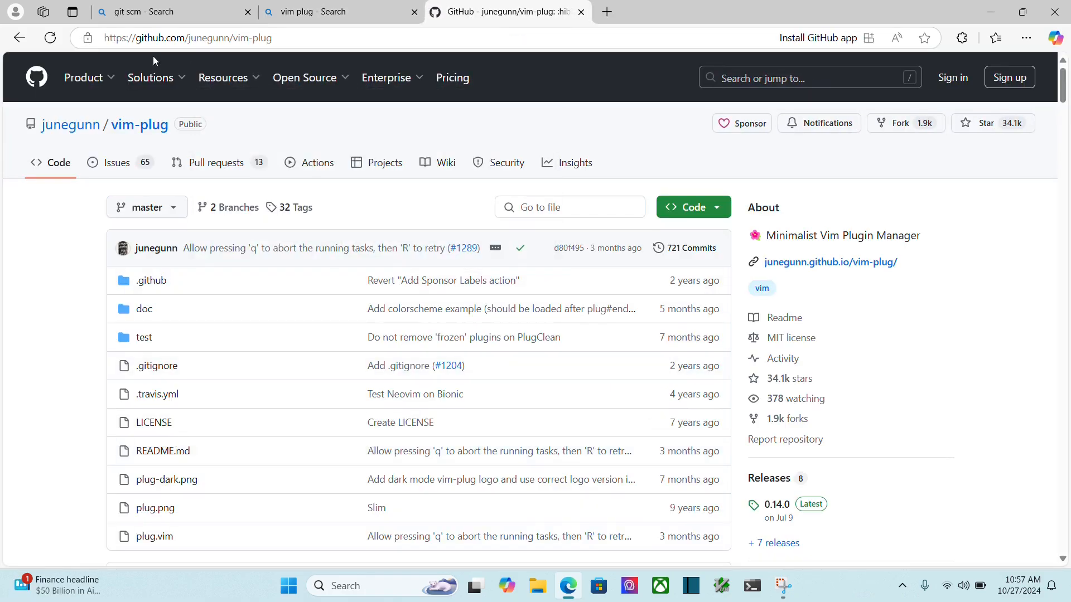
# Step: Reveal vim-plug's installation instructions and copy the Windows PowerShell install command
pyautogui.click(244, 38)
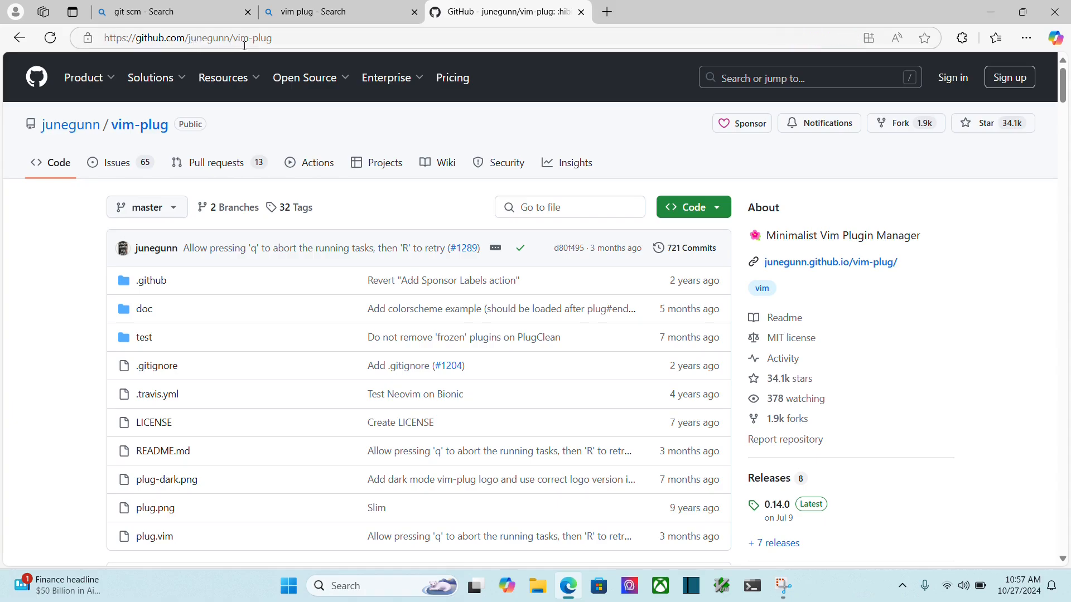
pyautogui.scroll(-3)
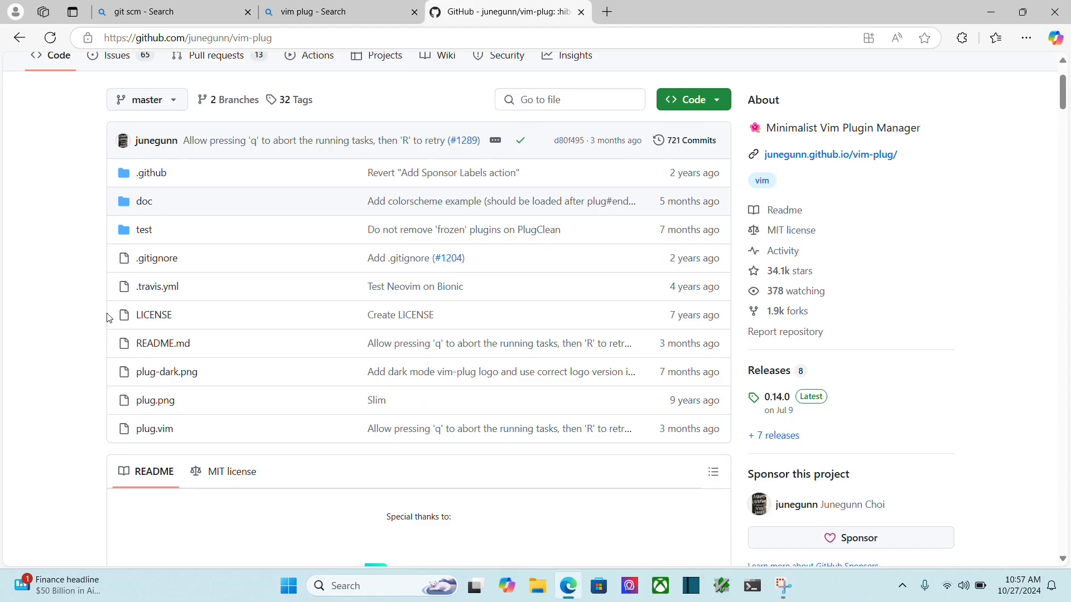
pyautogui.scroll(-3)
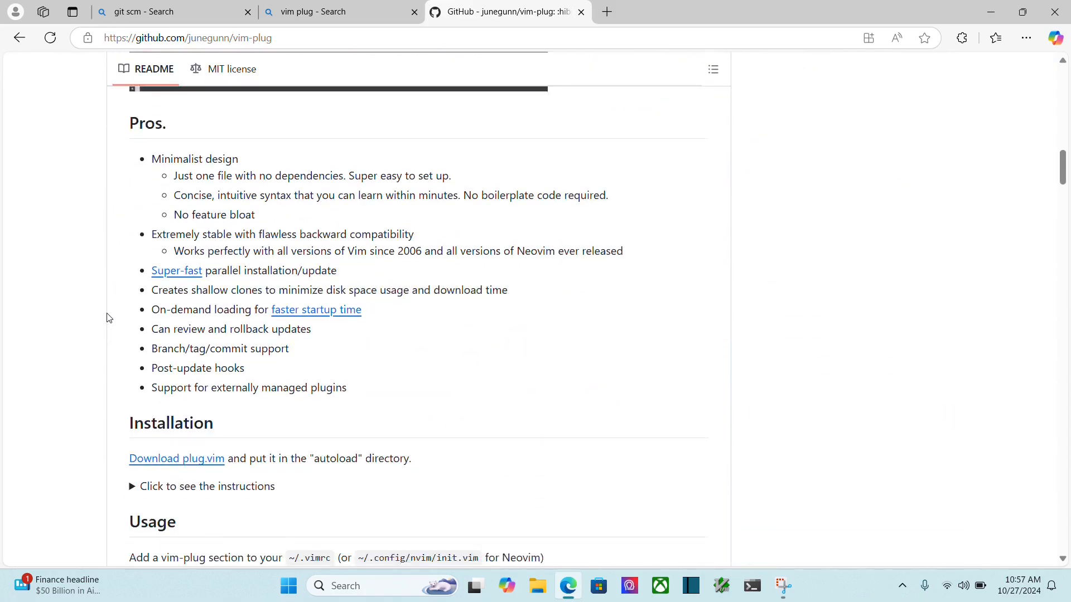
pyautogui.scroll(-3)
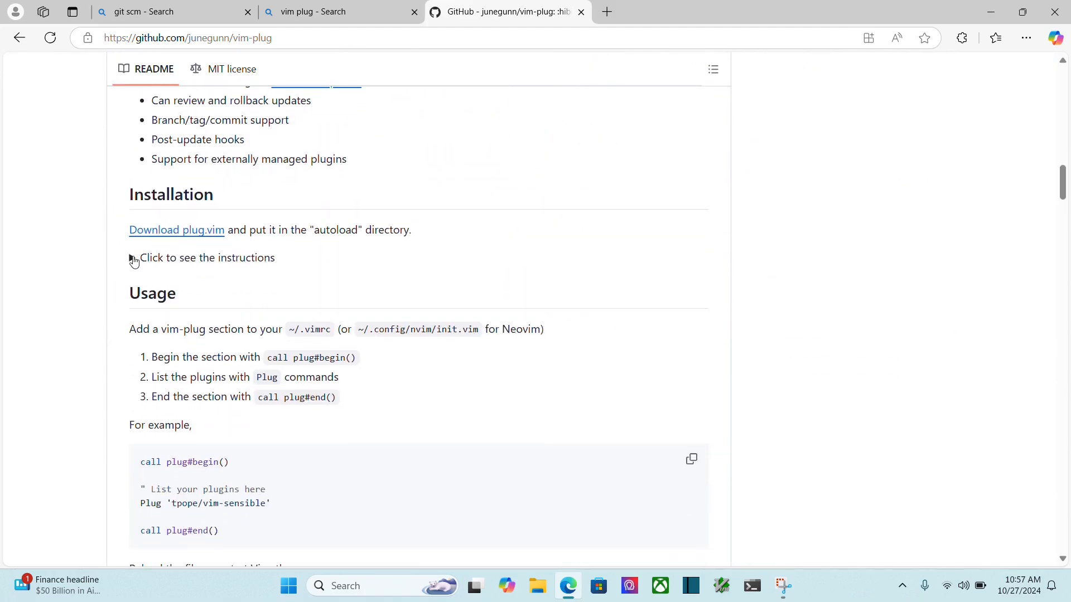
pyautogui.click(136, 257)
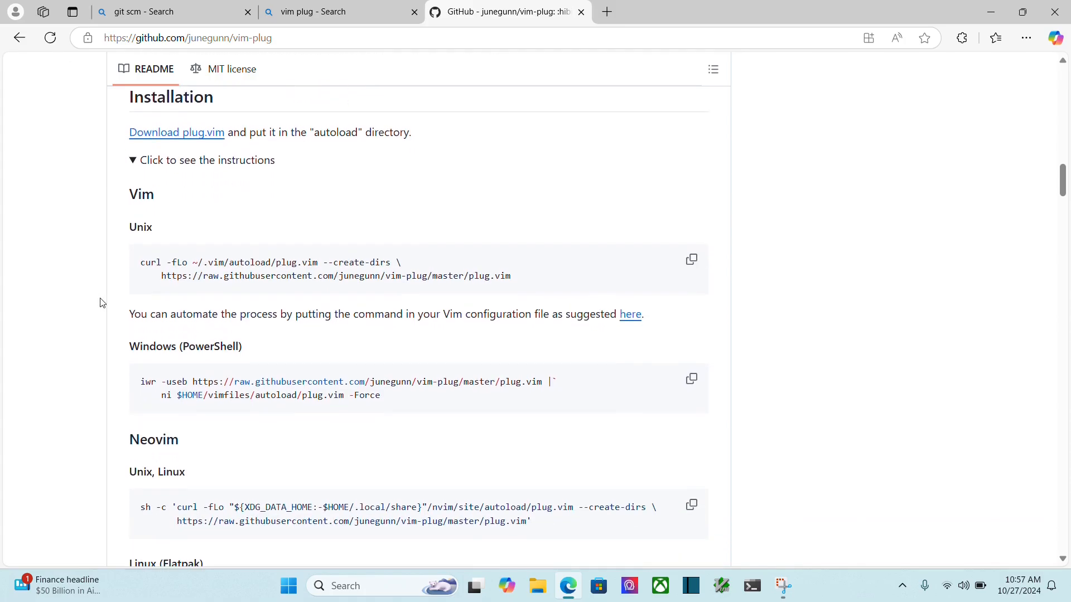
pyautogui.scroll(-3)
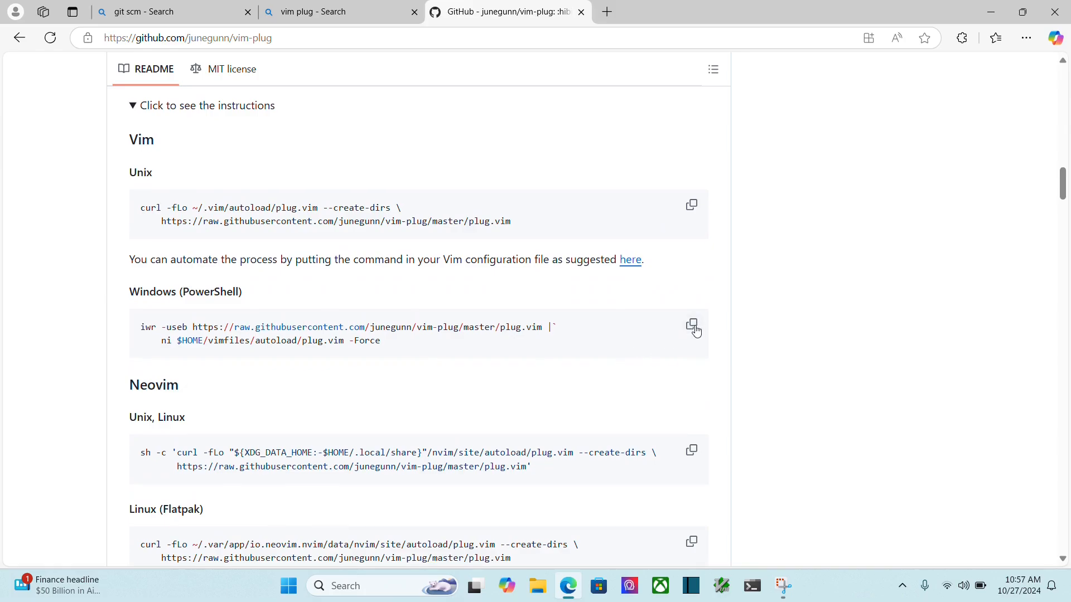
pyautogui.click(692, 327)
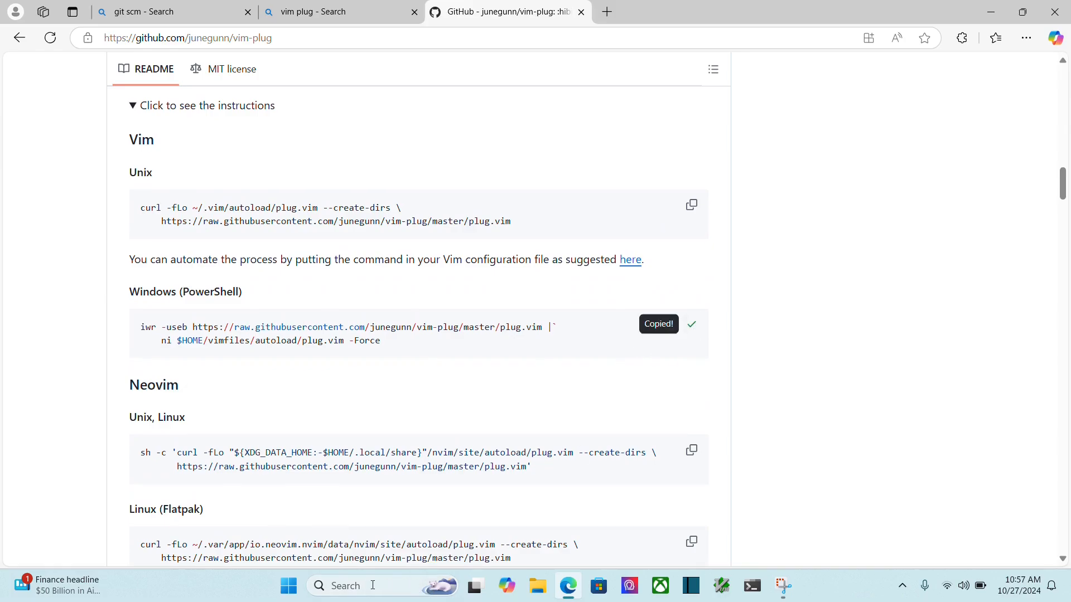
# Step: Launch Windows PowerShell from the Start search
pyautogui.write('powerPoint')
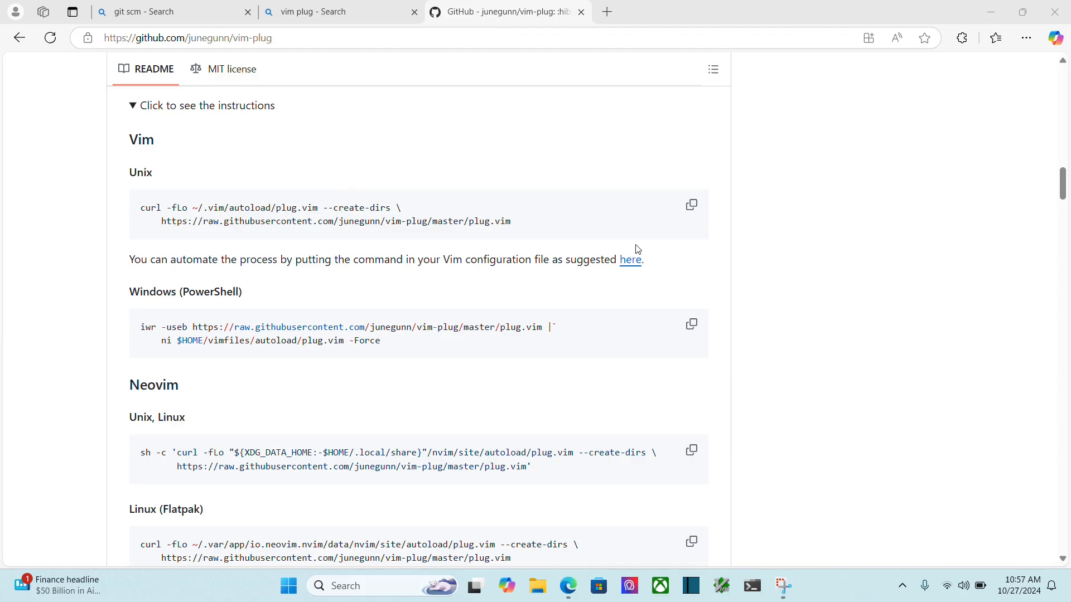
pyautogui.click(750, 585)
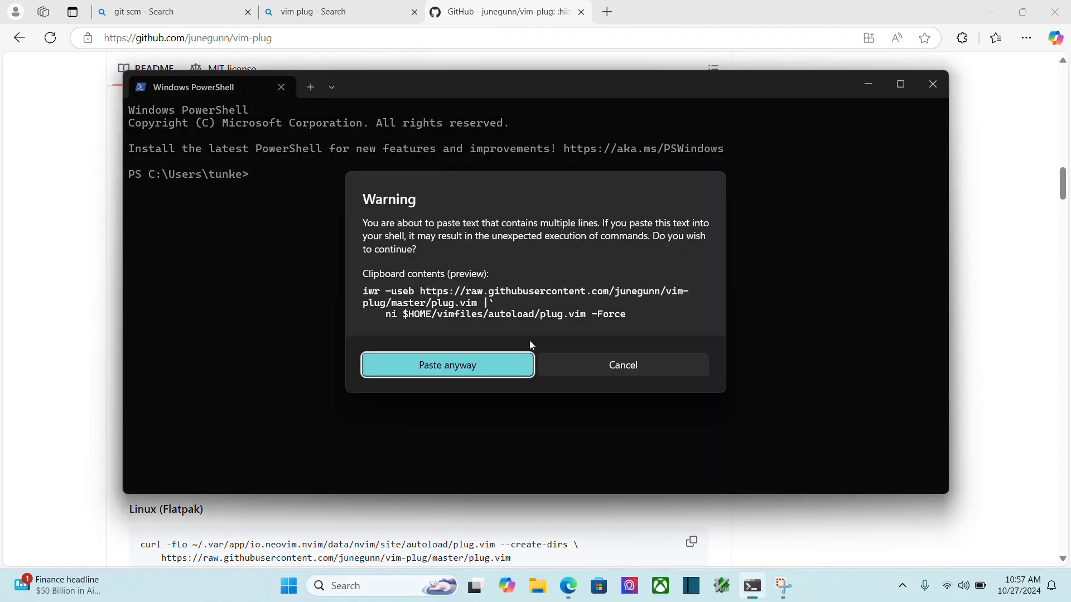
pyautogui.moveTo(580, 257)
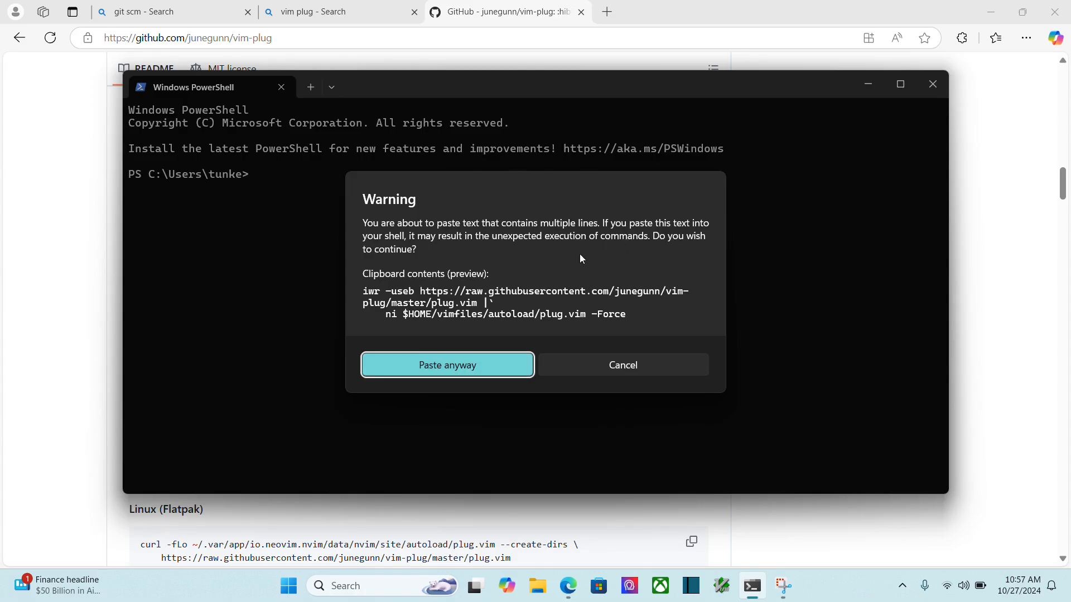
pyautogui.moveTo(676, 247)
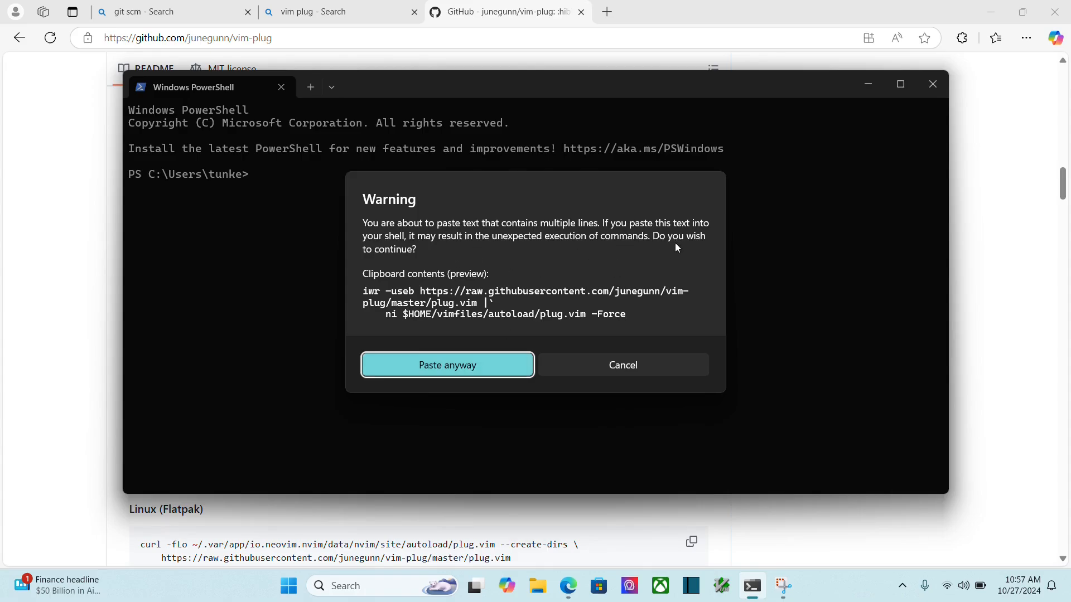
# Step: Confirm the multi-line paste so the vim-plug command saves plug.vim, then minimize PowerShell
pyautogui.click(447, 365)
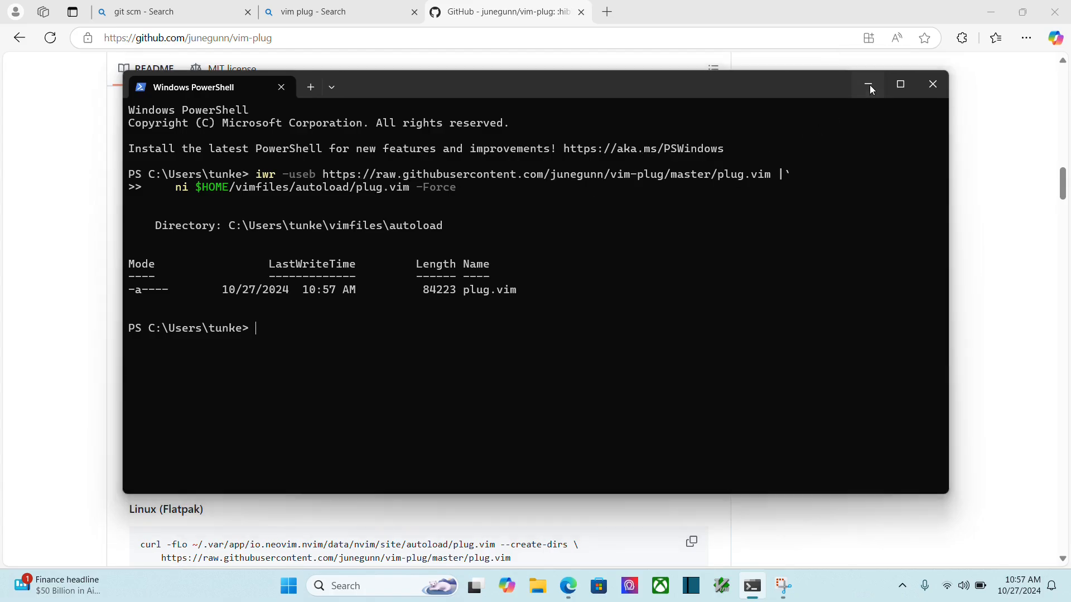
pyautogui.click(869, 84)
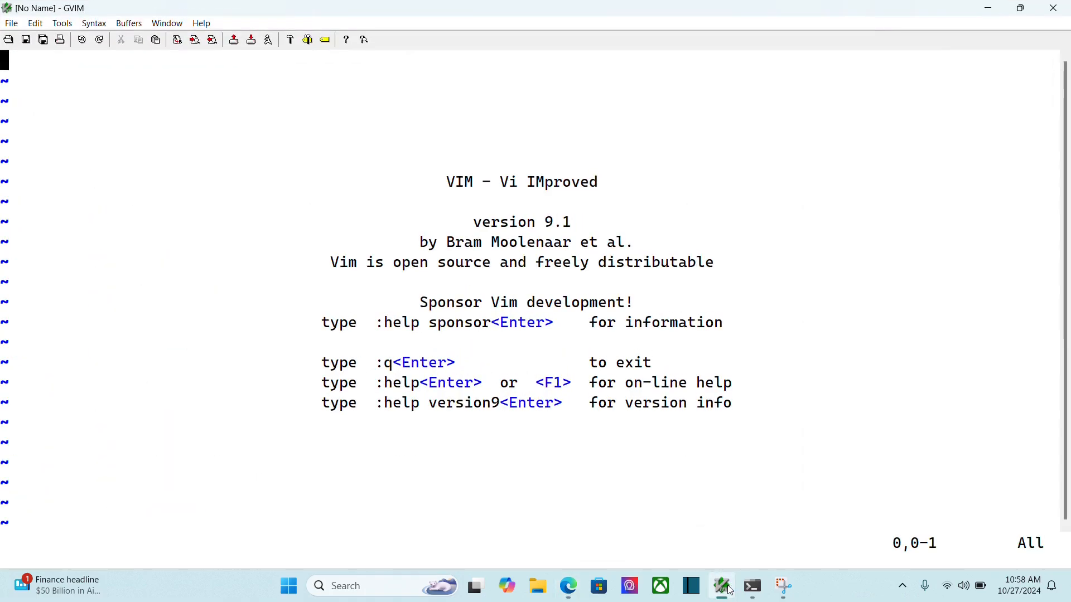
pyautogui.moveTo(764, 338)
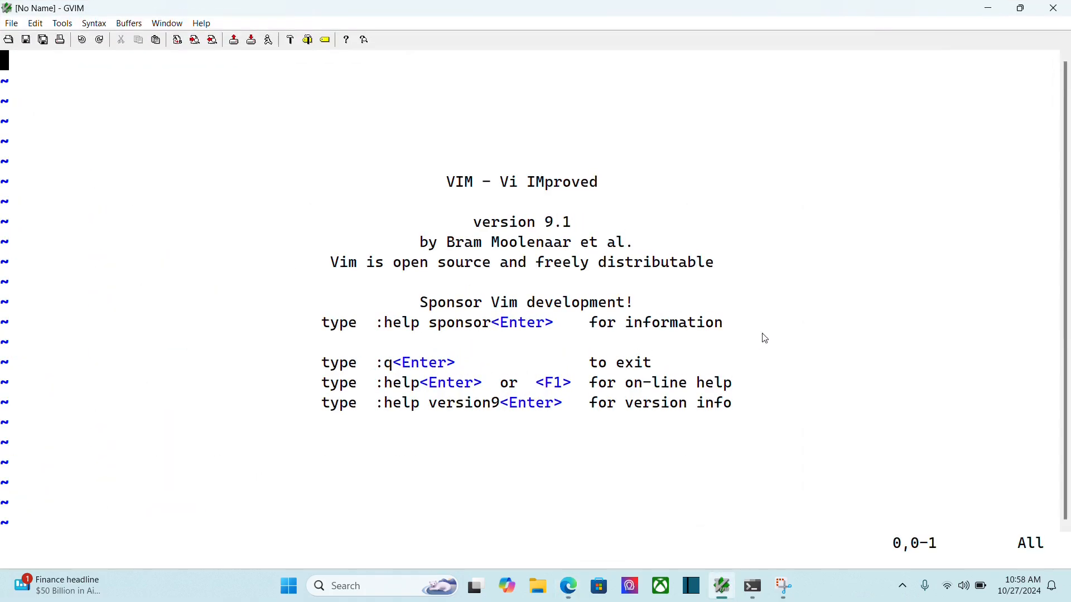
# Step: Open ~/.gvimrc and insert call plug#begin() and call plug#end() above the font settings
pyautogui.write(':e ~')
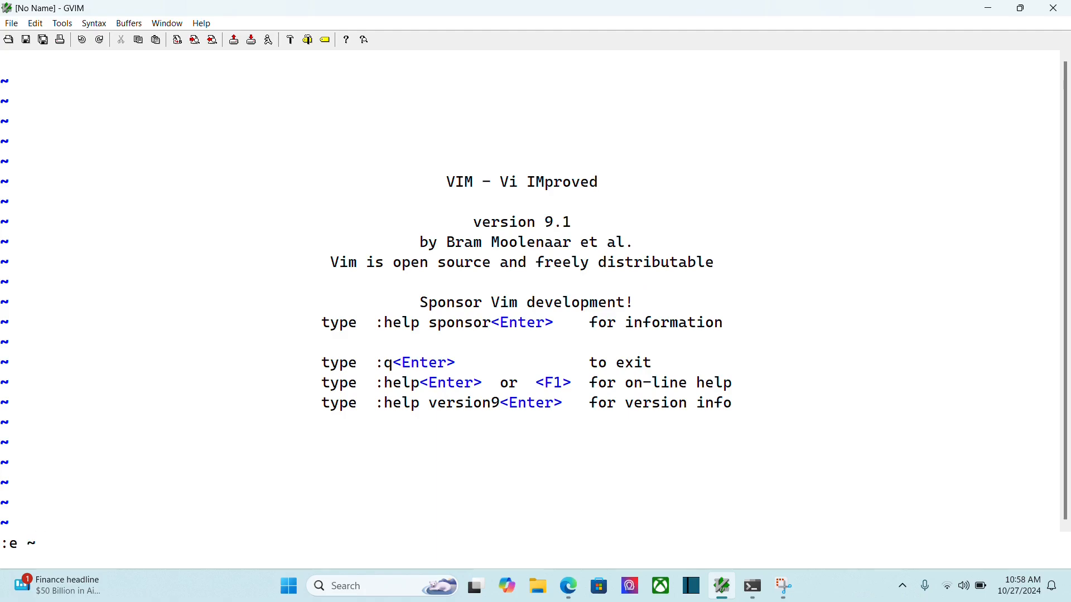
pyautogui.write('/.g')
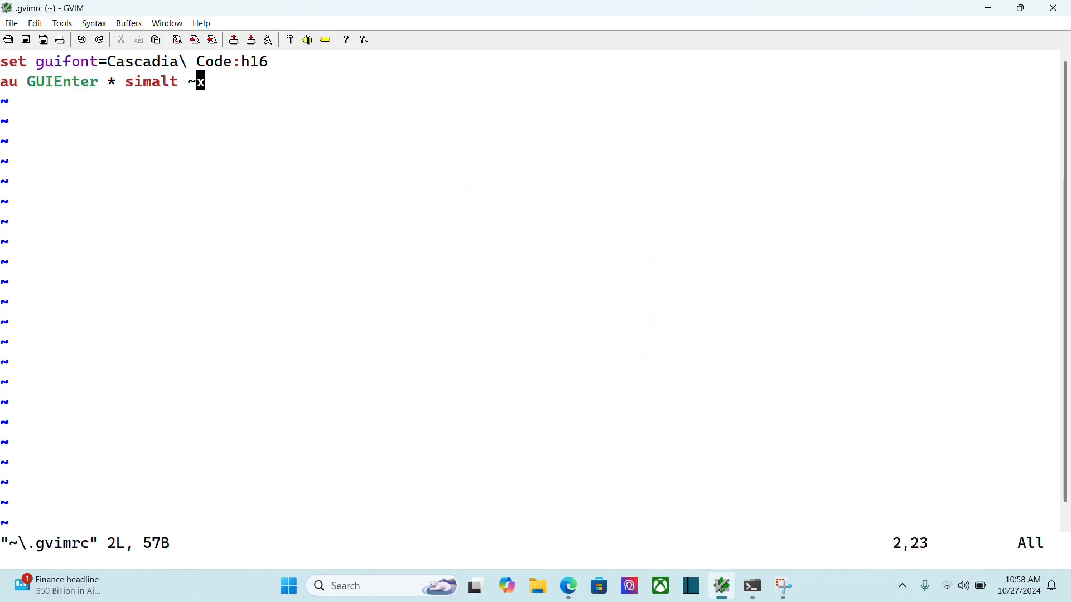
pyautogui.press('i')
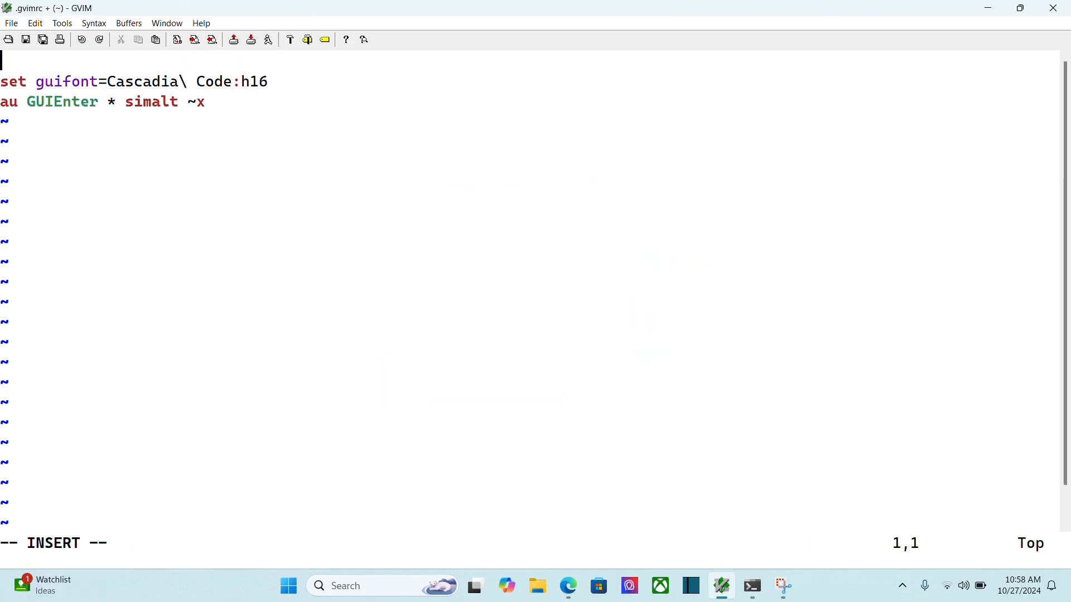
pyautogui.write('call pl')
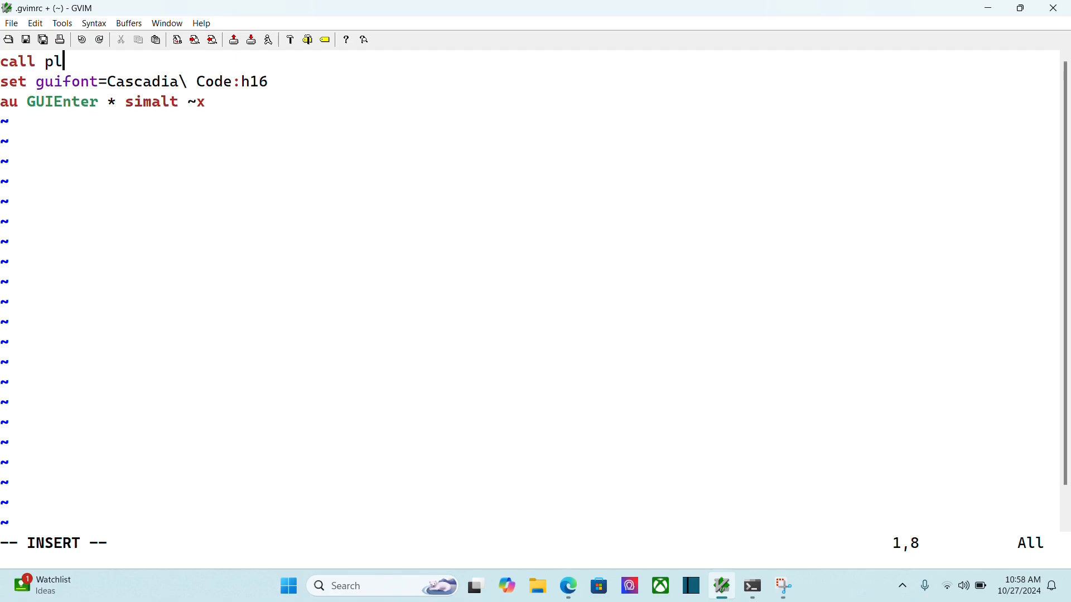
pyautogui.write('ug#begin()')
pyautogui.write('call p')
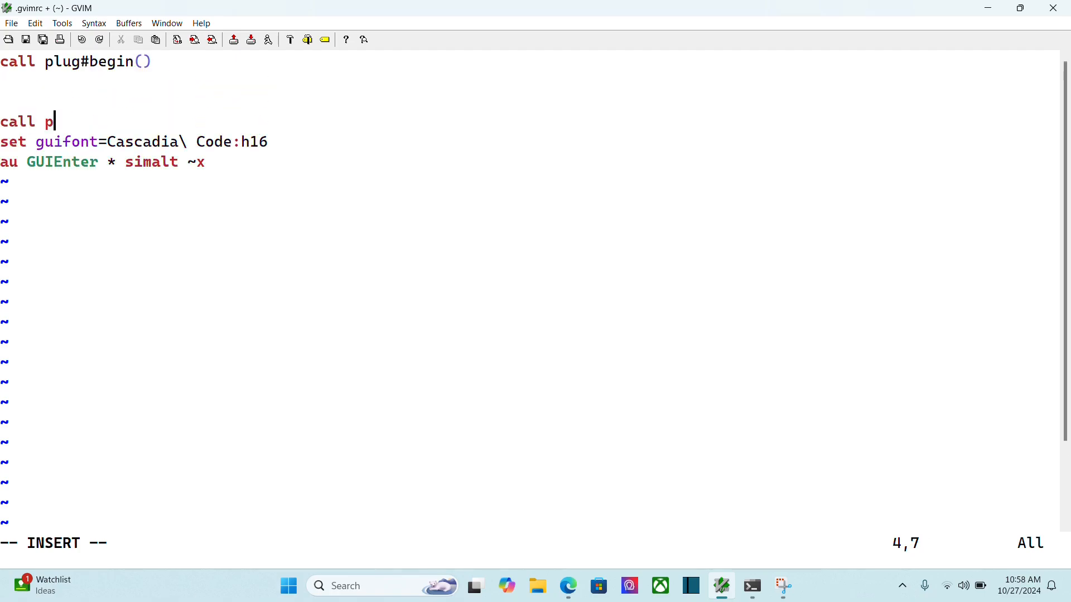
pyautogui.write('lug#end(')
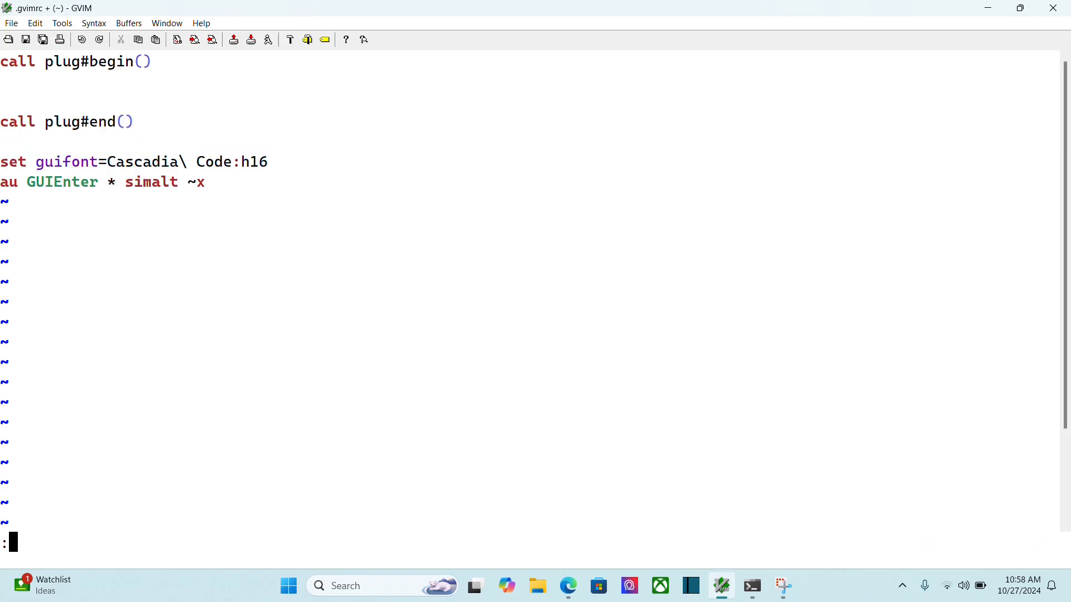
# Step: Save and source ~/.gvimrc to reload the configuration
pyautogui.write('so')
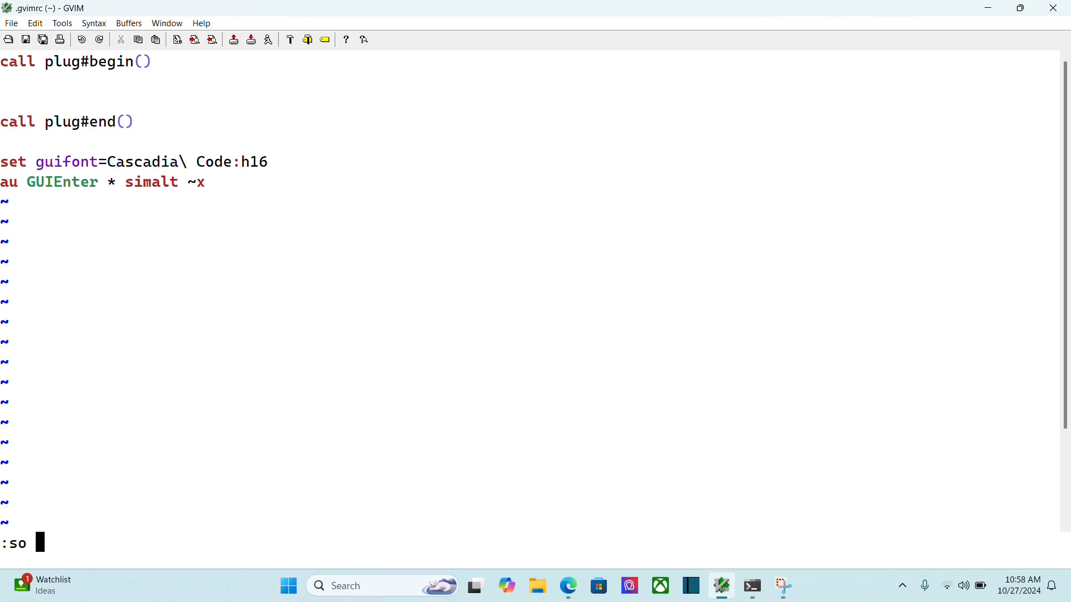
pyautogui.write('~/.gv')
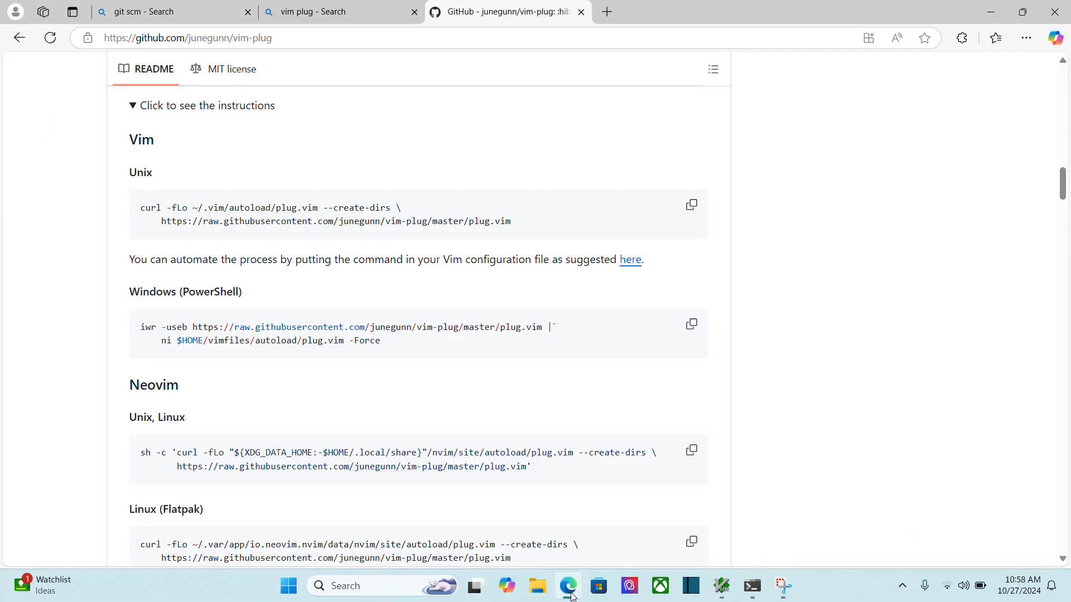
# Step: Return to the Bing tab and search for 'vim themes'
pyautogui.click(335, 11)
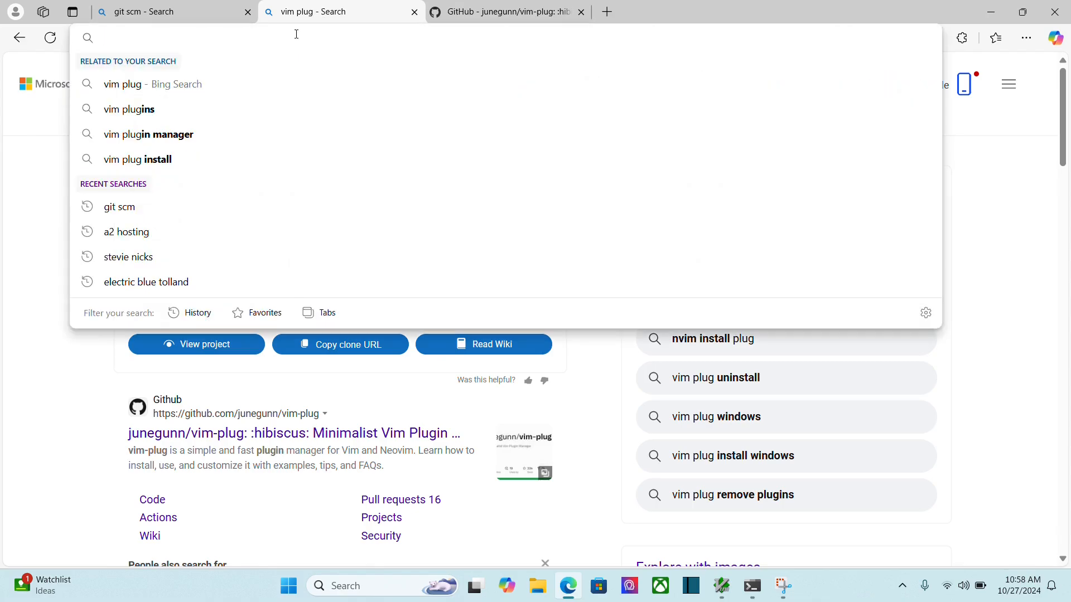
pyautogui.write('vim t')
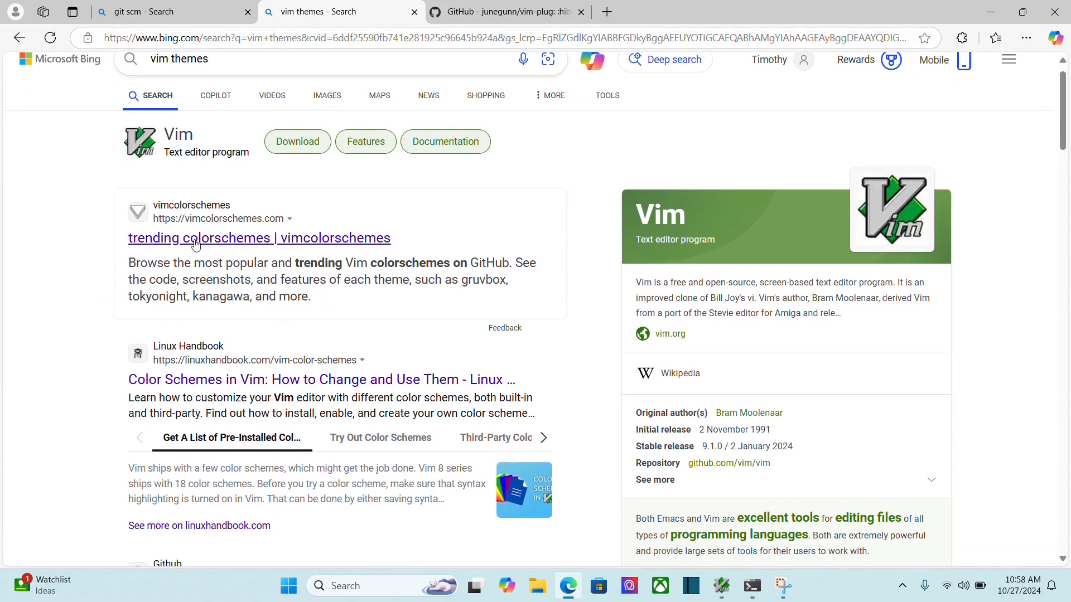
# Step: Open vimcolorschemes, scroll to molokai and reach the tomasr/molokai GitHub repository
pyautogui.click(258, 238)
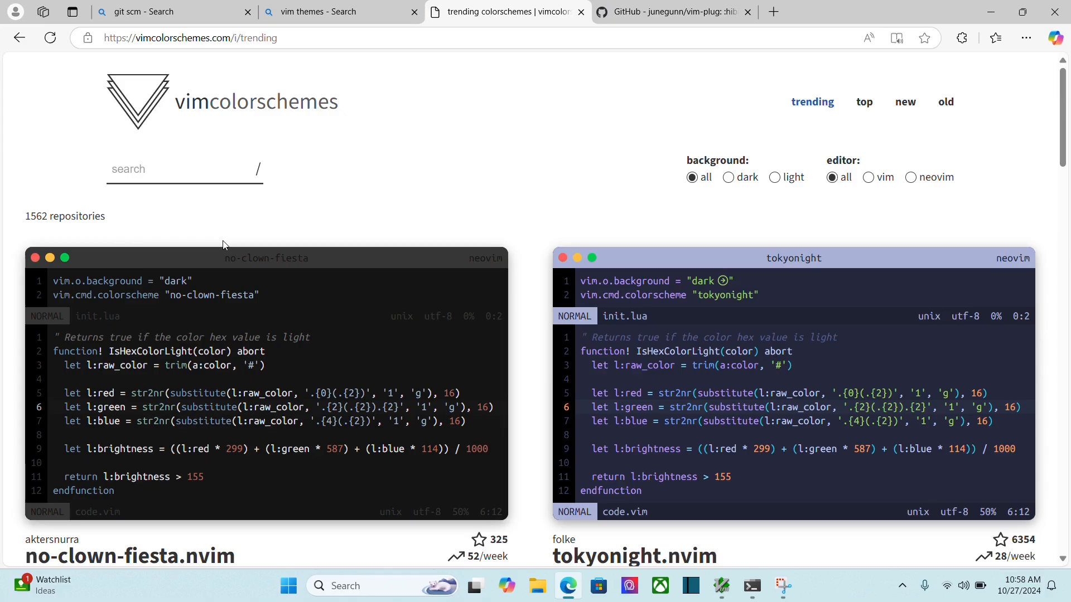
pyautogui.moveTo(238, 236)
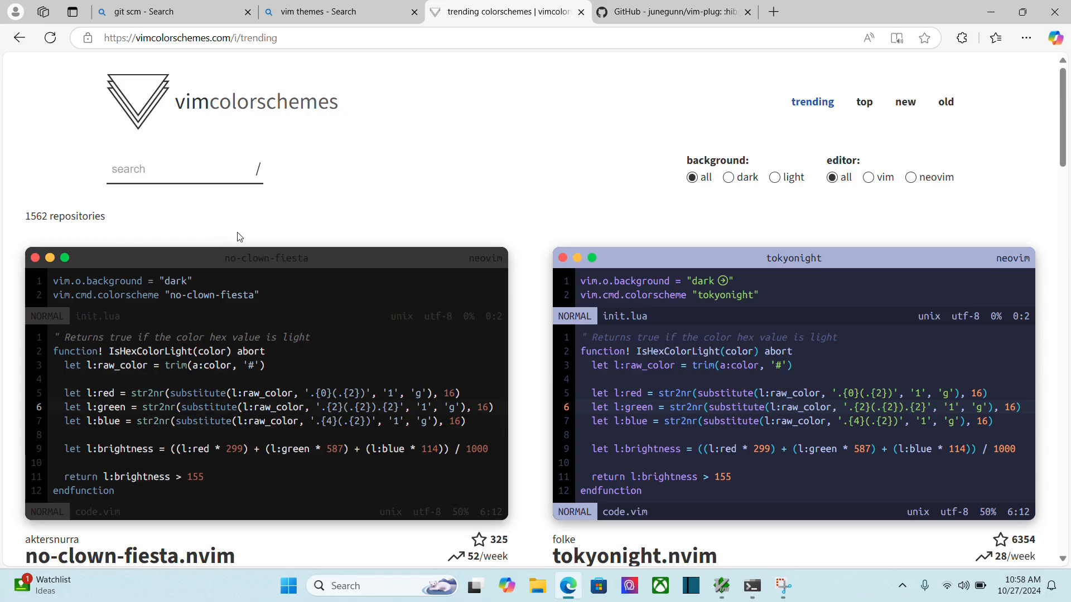
pyautogui.moveTo(868, 177)
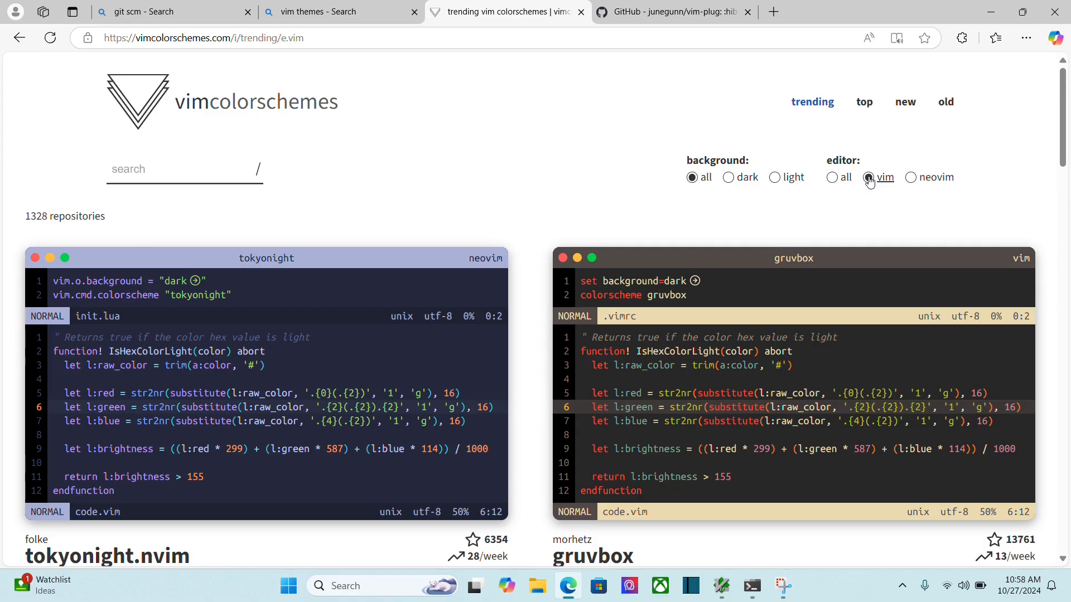
pyautogui.scroll(-3)
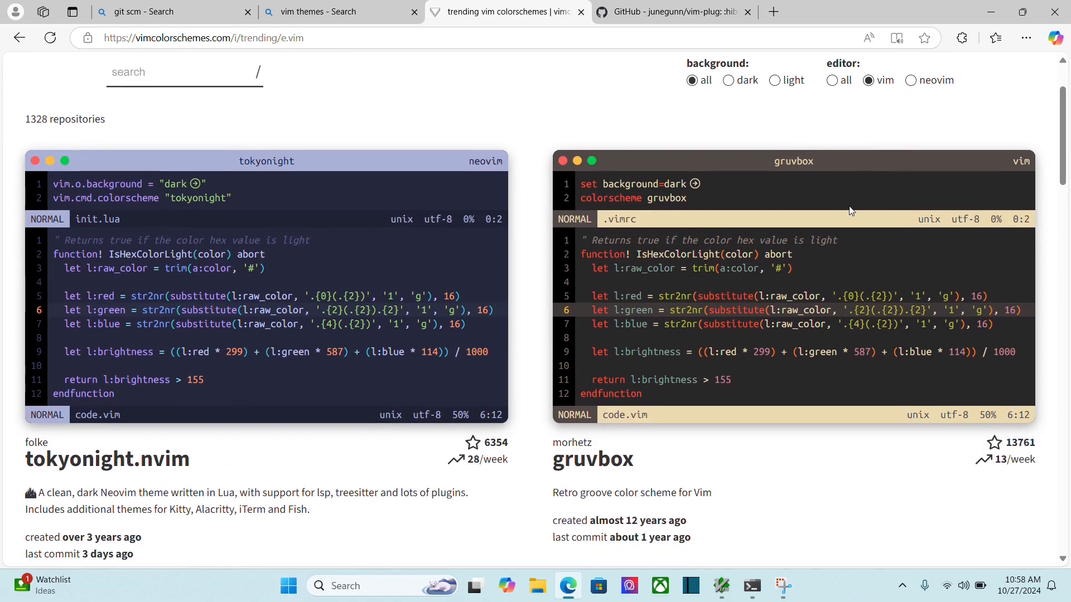
pyautogui.scroll(-3)
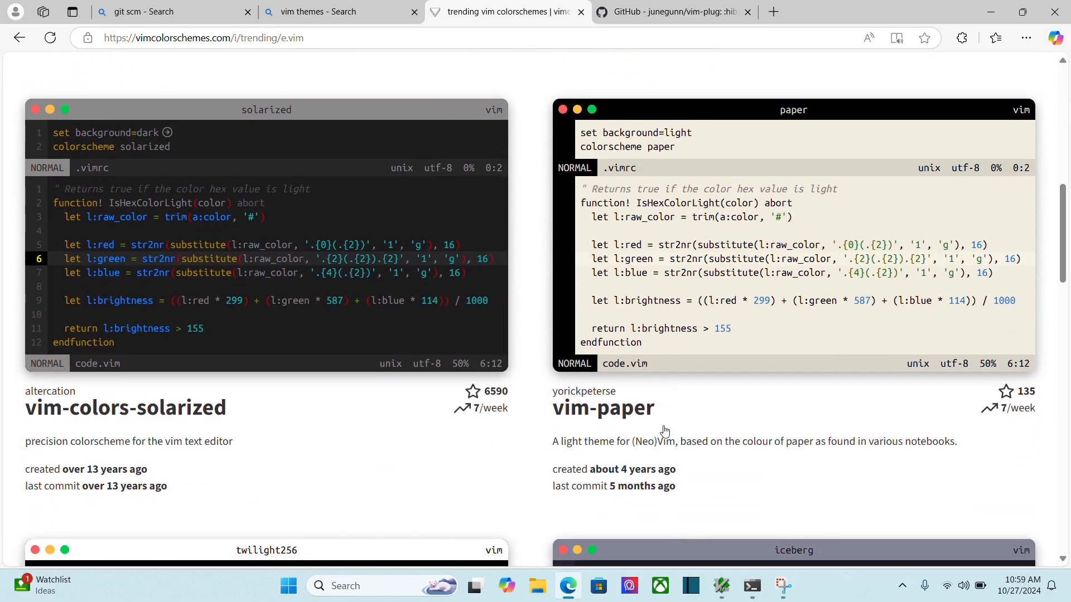
pyautogui.scroll(-3)
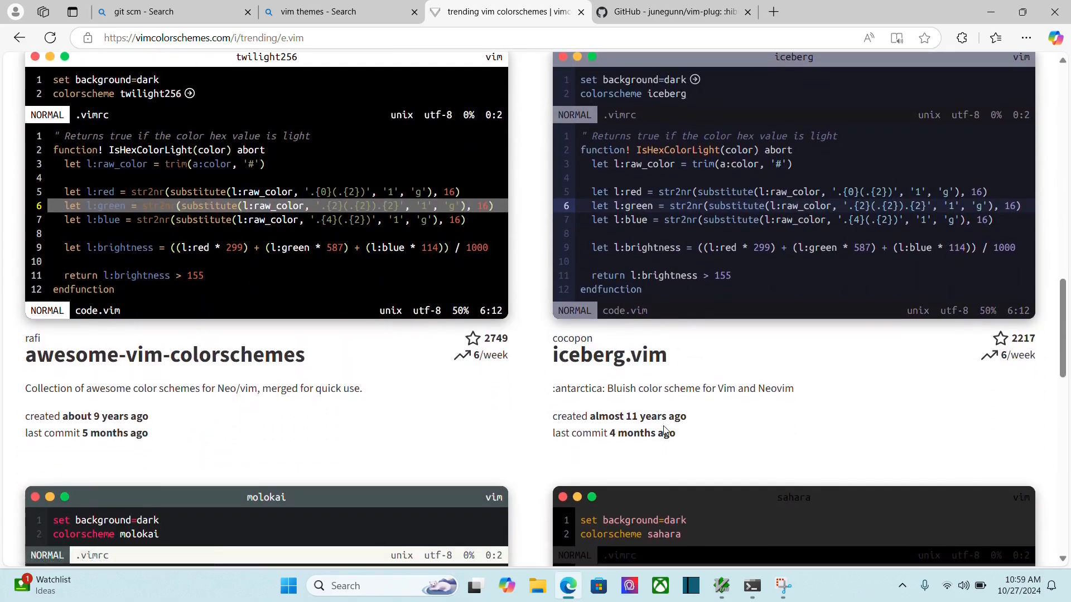
pyautogui.scroll(-3)
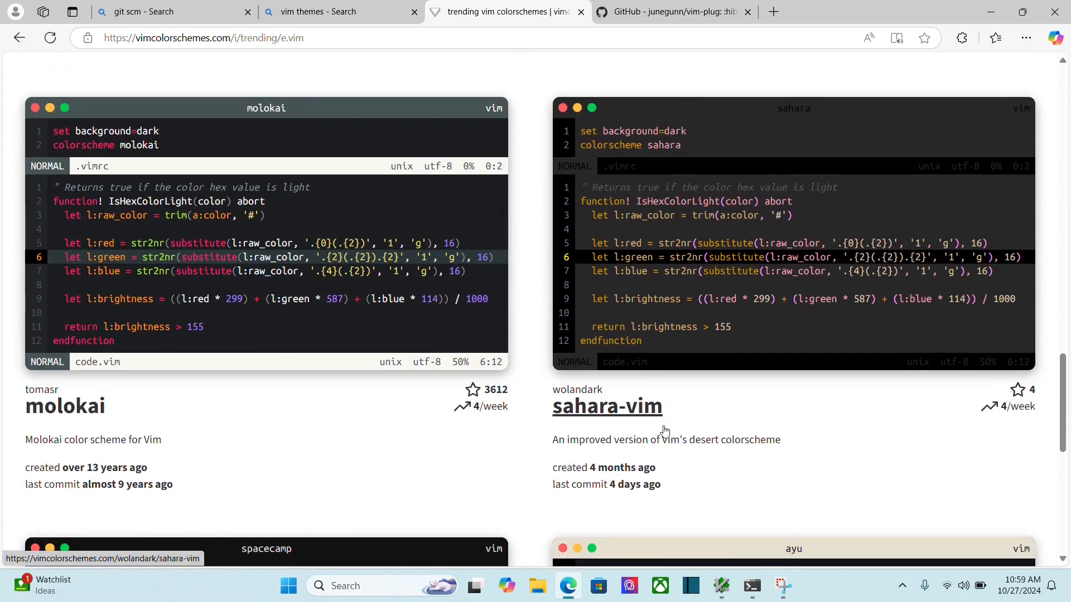
pyautogui.moveTo(623, 440)
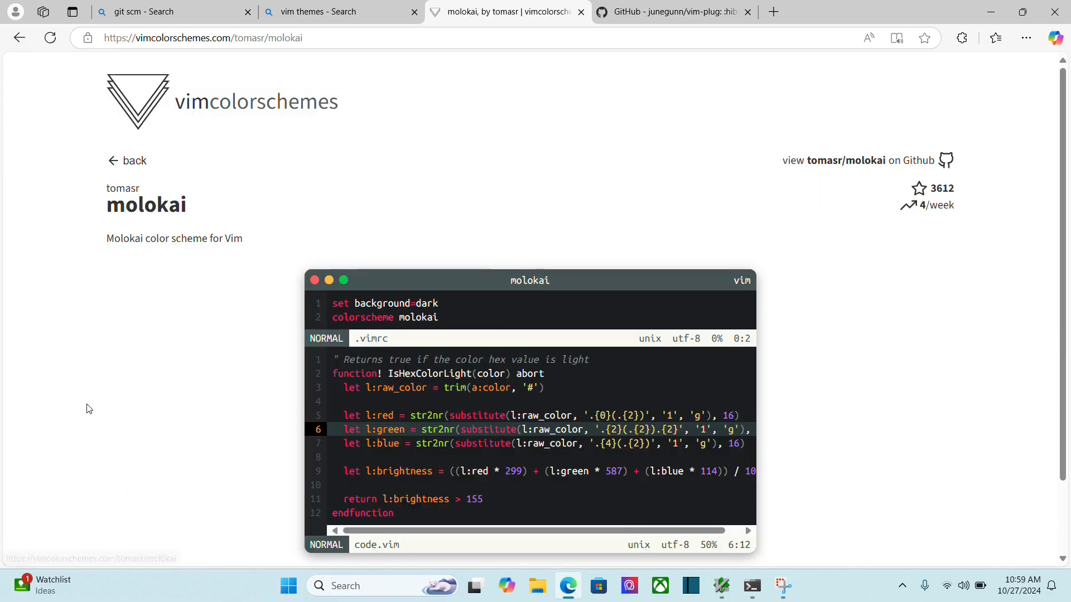
pyautogui.moveTo(840, 163)
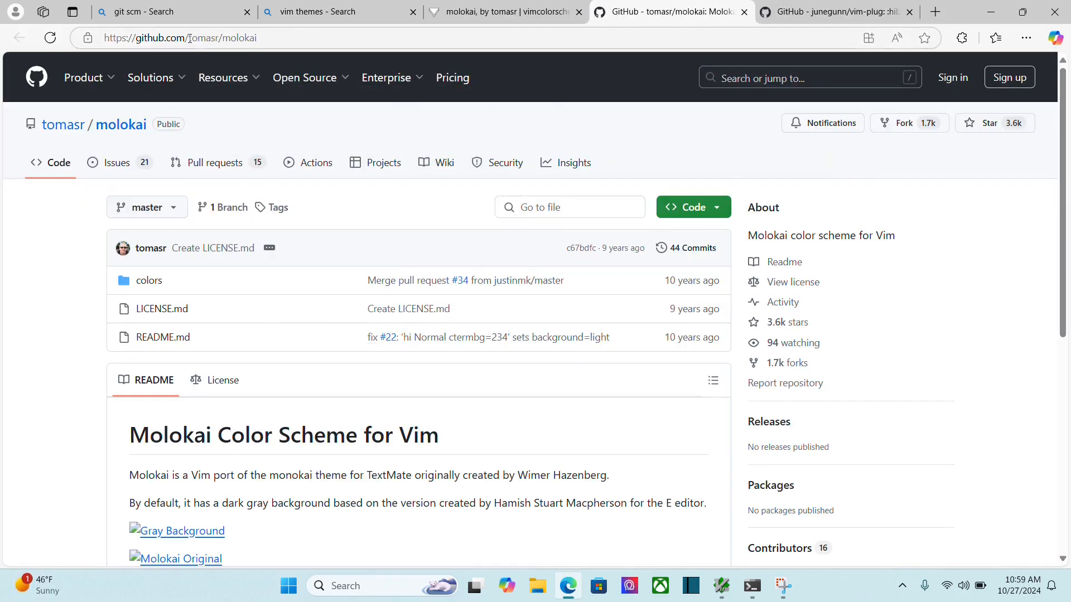
pyautogui.click(170, 38)
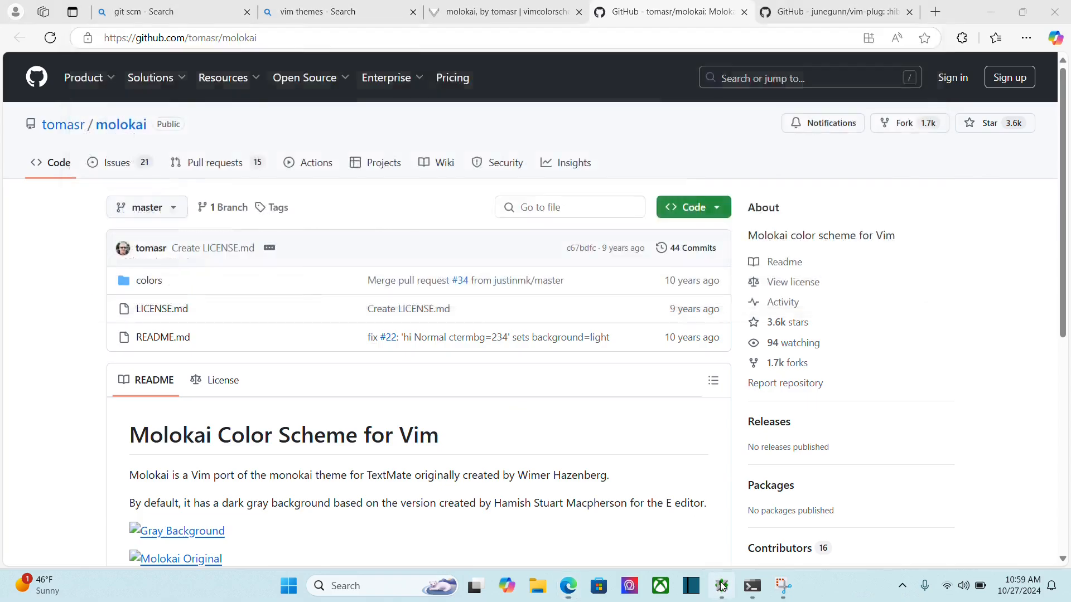
# Step: Add a " the following are themes comment and Plug 'tomasr/molokai' inside the plug block
pyautogui.click(721, 585)
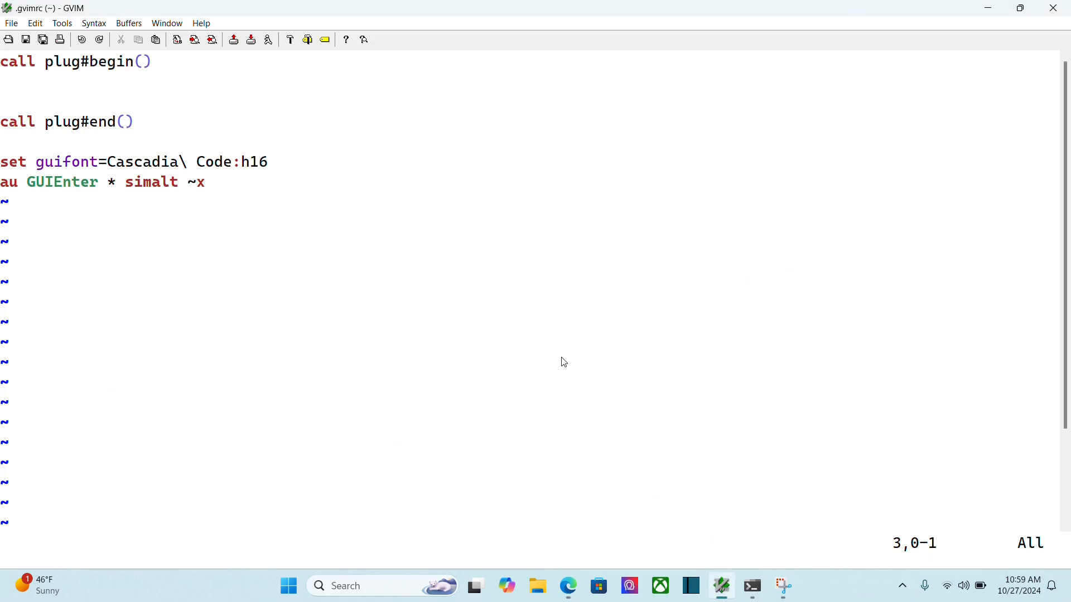
pyautogui.press('i')
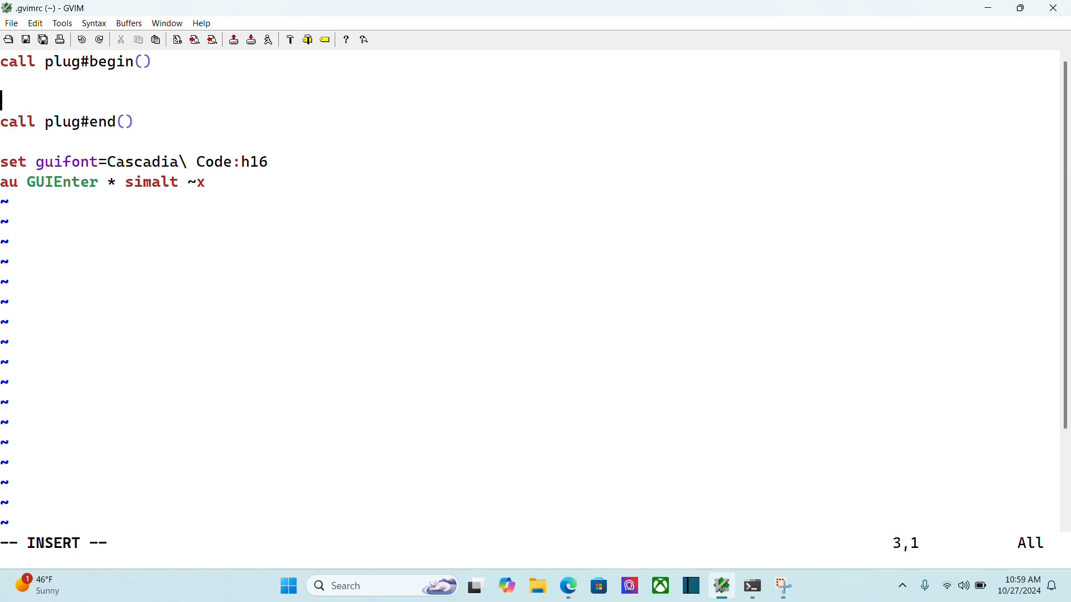
pyautogui.write('" the following a')
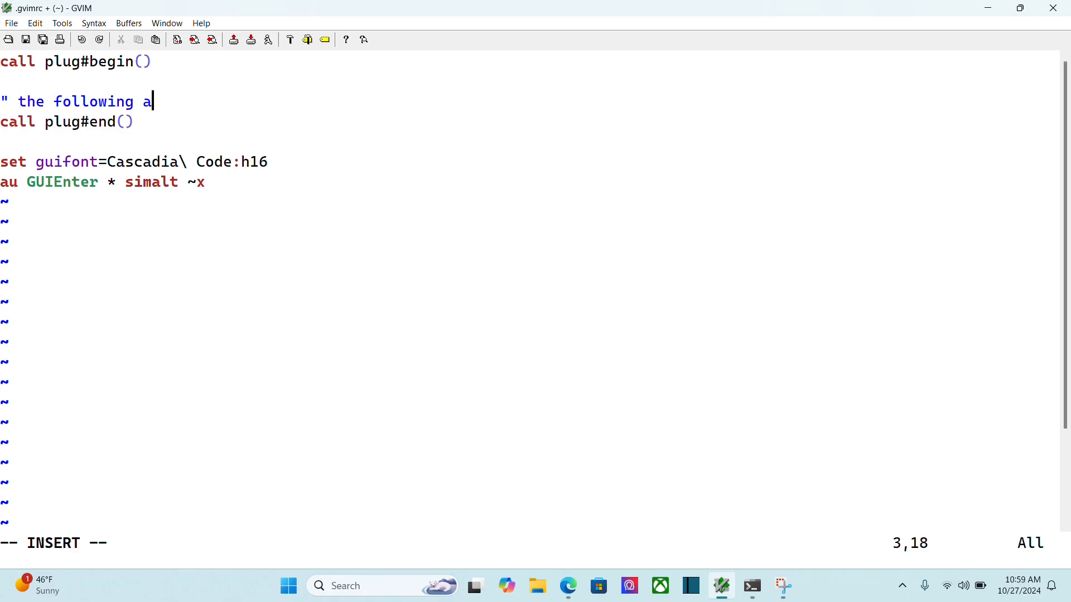
pyautogui.write('re themes')
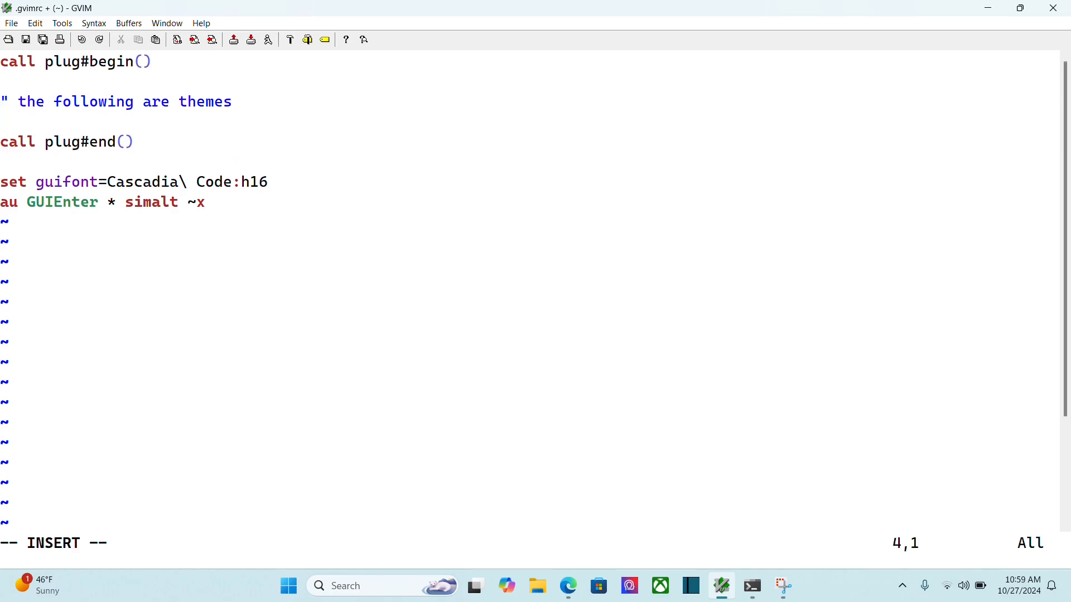
pyautogui.write('Plug')
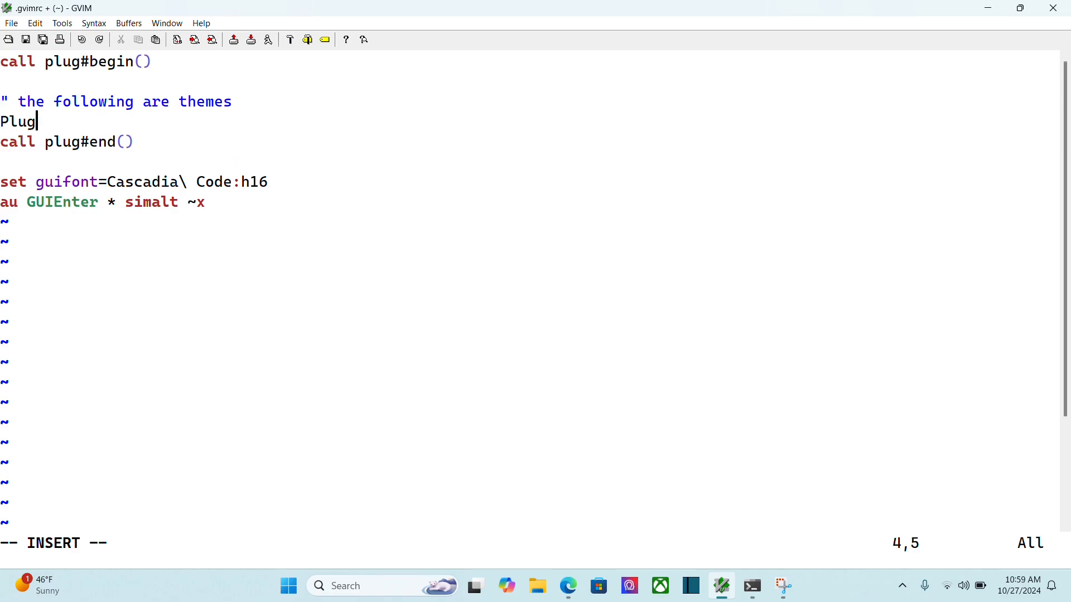
pyautogui.write("'")
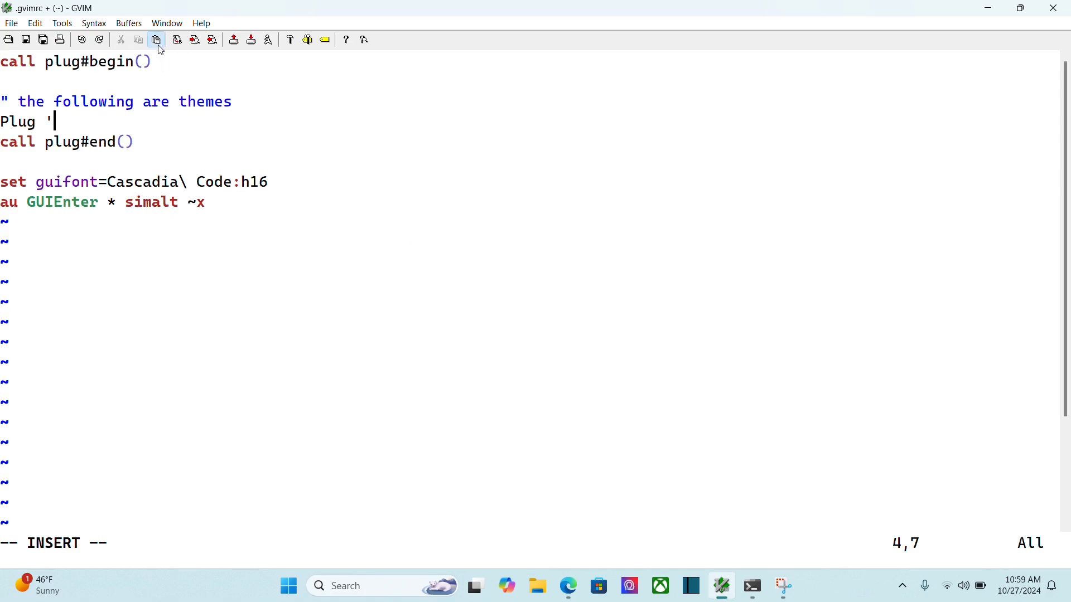
pyautogui.write('tomasr/molokai')
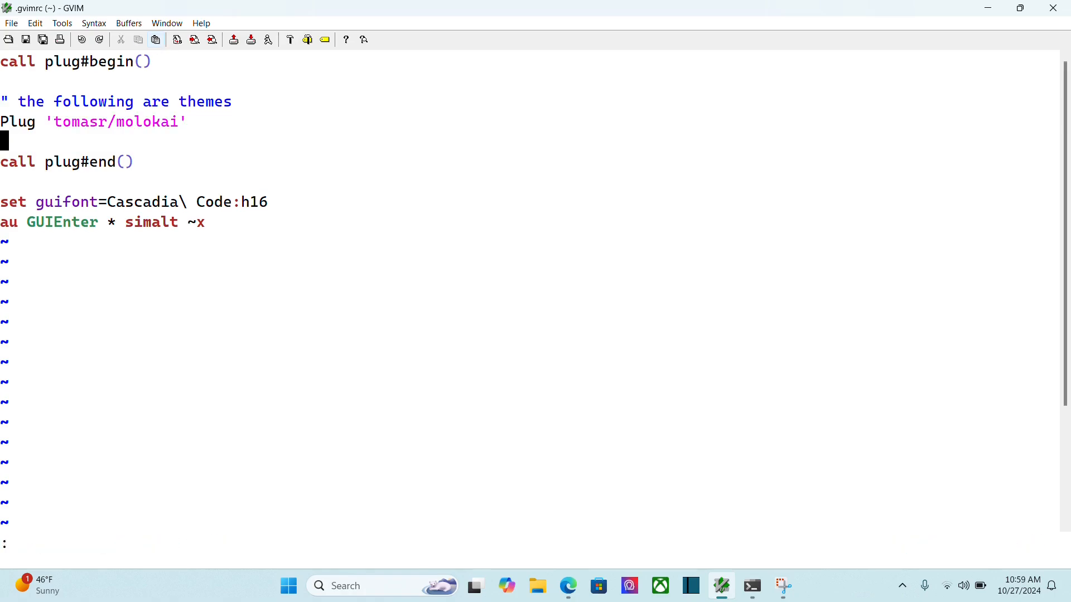
# Step: Source ~/.gvimrc and run the :Plug install command for molokai
pyautogui.write('so ~/.gvimrc')
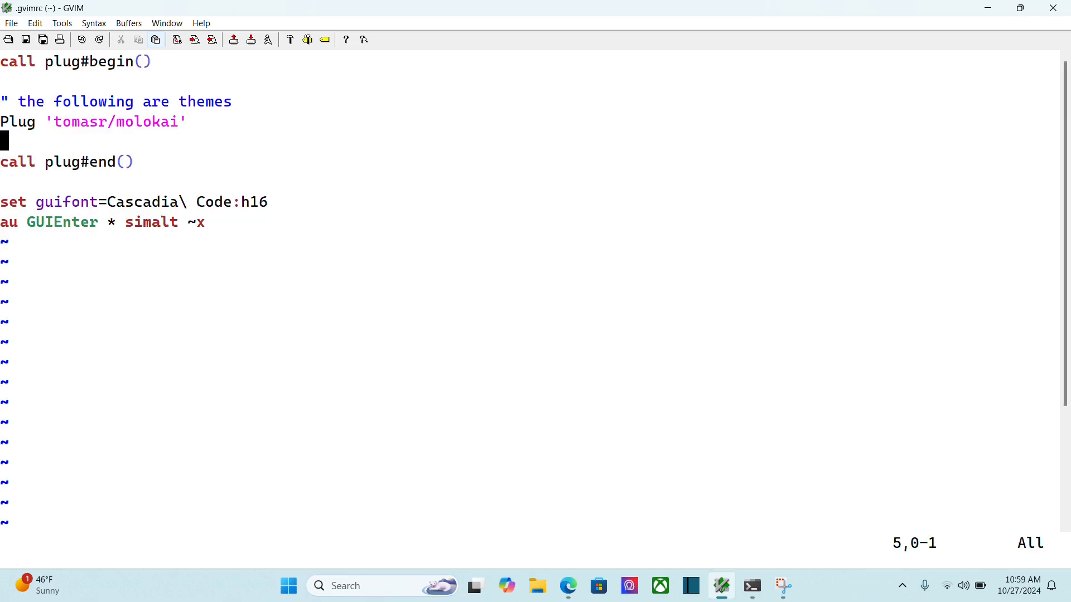
pyautogui.write(':Plug')
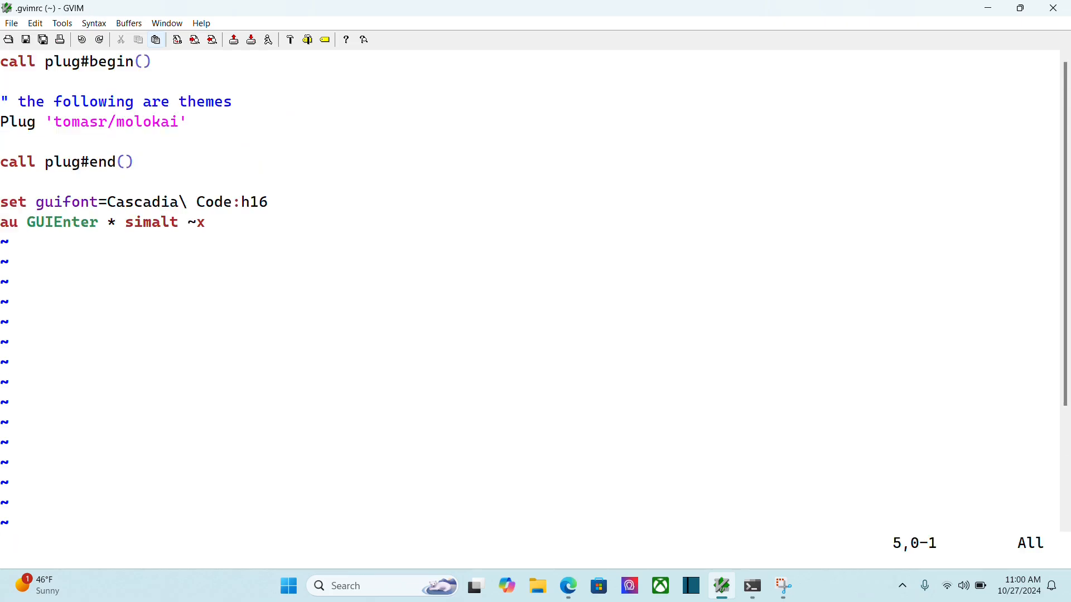
# Step: Apply the molokai color scheme with :colo molokai
pyautogui.write(':colo molokai')
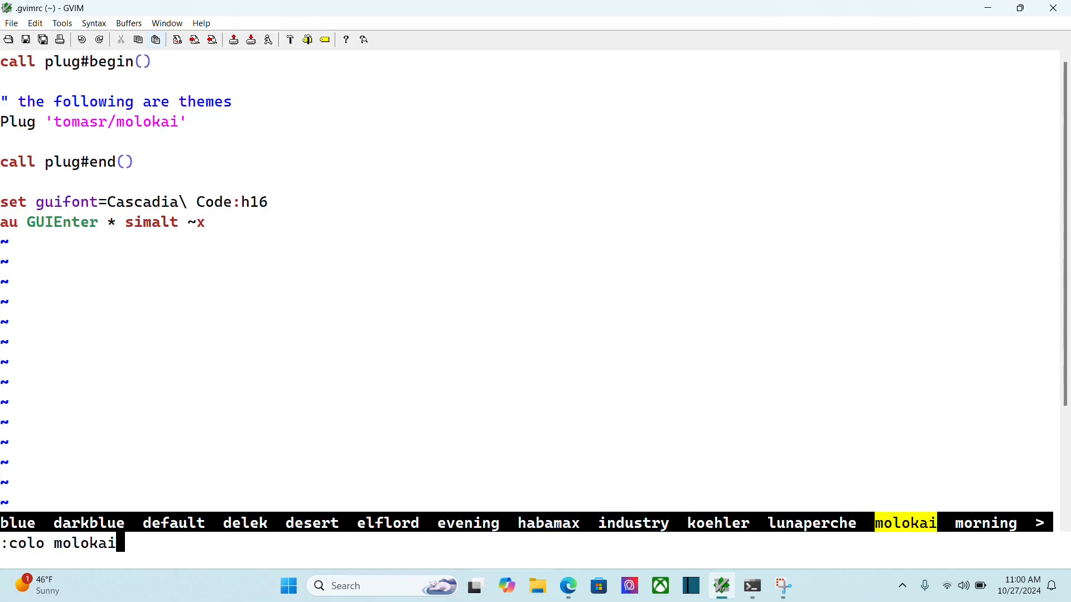
pyautogui.press('Return')
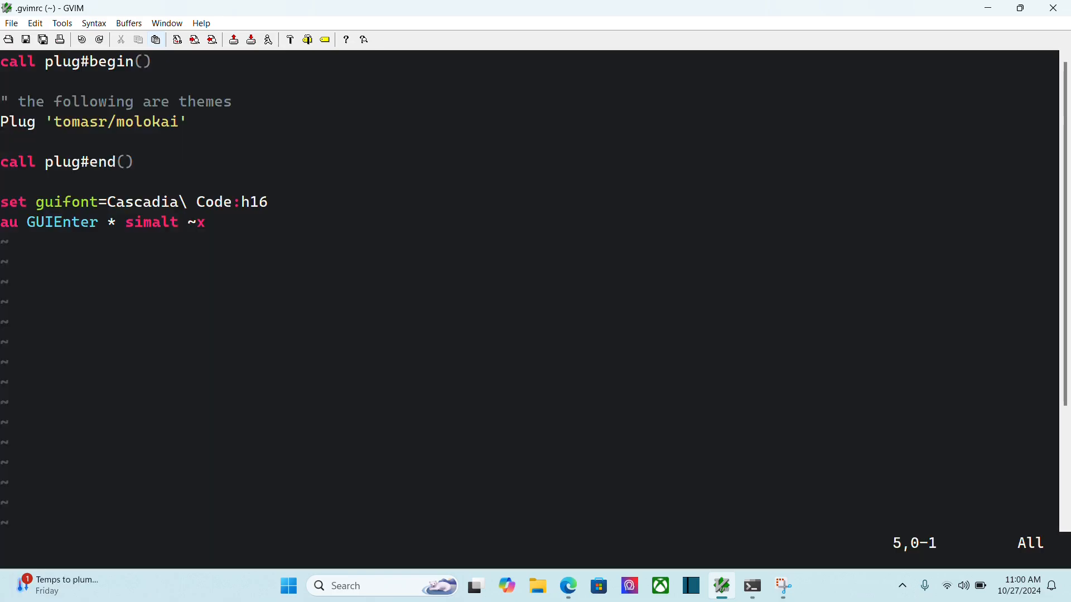